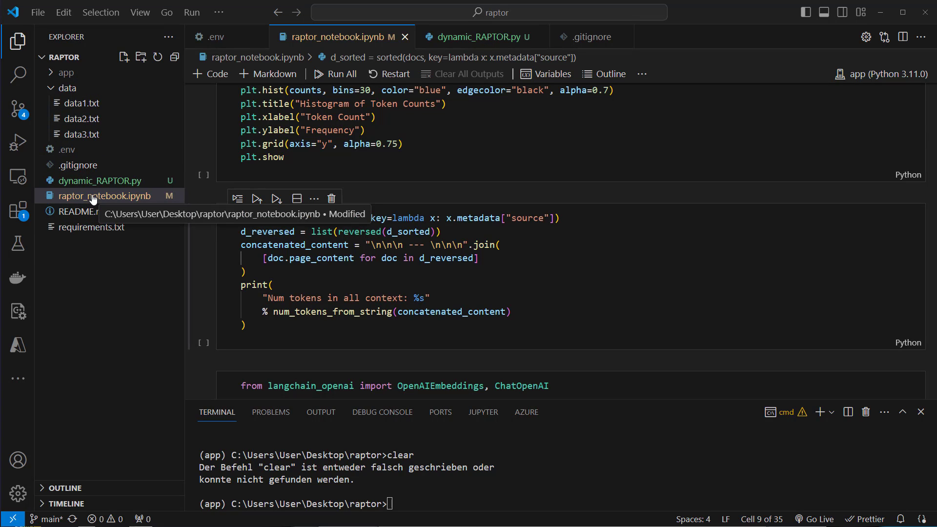
pyautogui.moveTo(67, 202)
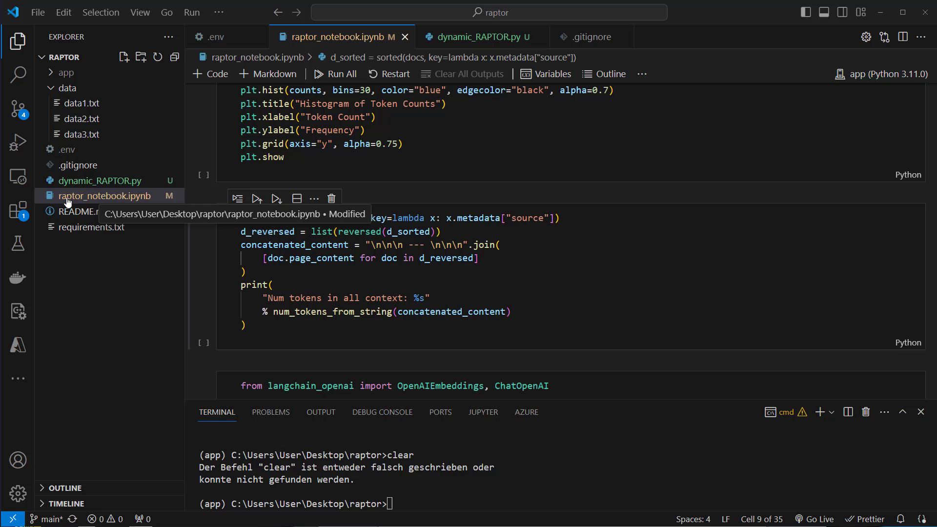
pyautogui.moveTo(123, 185)
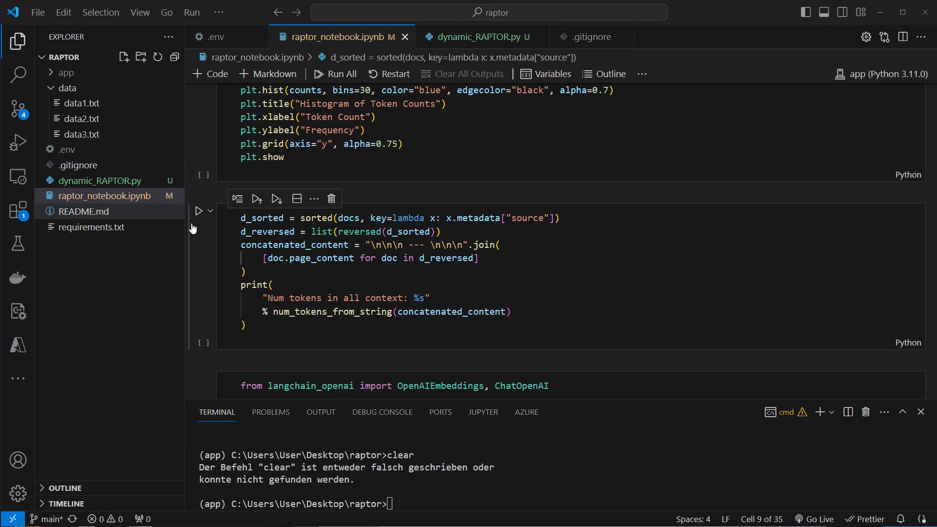
# Switch from raptor_notebook.ipynb to the dynamic_RAPTOR.py script and its imports
pyautogui.click(478, 37)
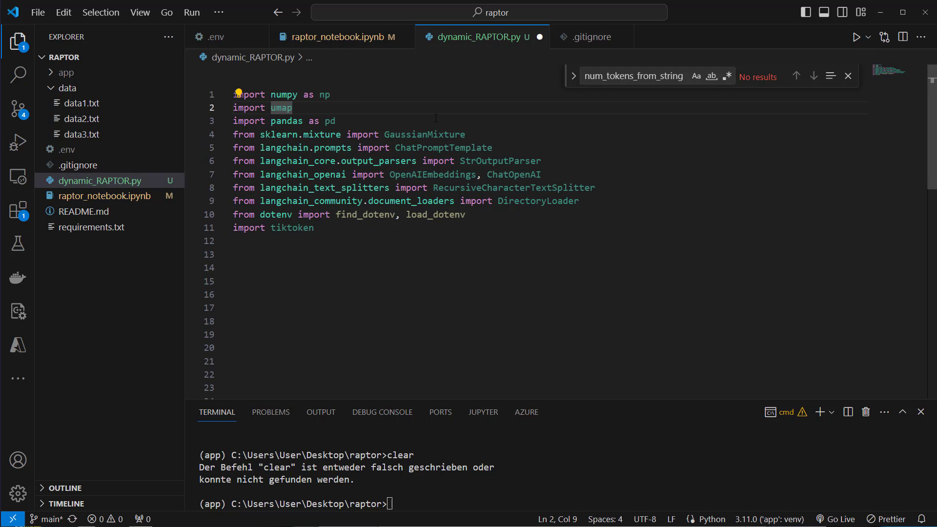
# Add 'import os' below the umap and StrOutputParser imports, and highlight the load_dotenv line
pyautogui.doubleClick(424, 134)
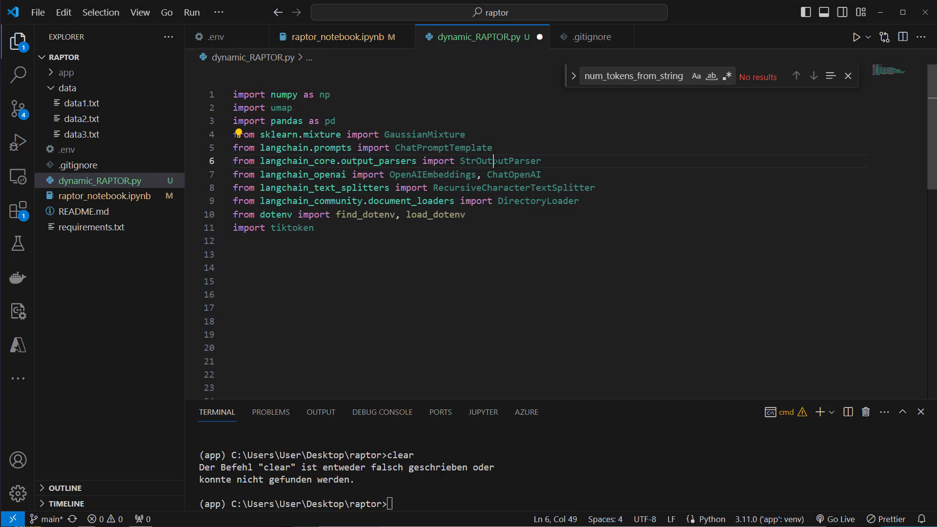
pyautogui.doubleClick(513, 175)
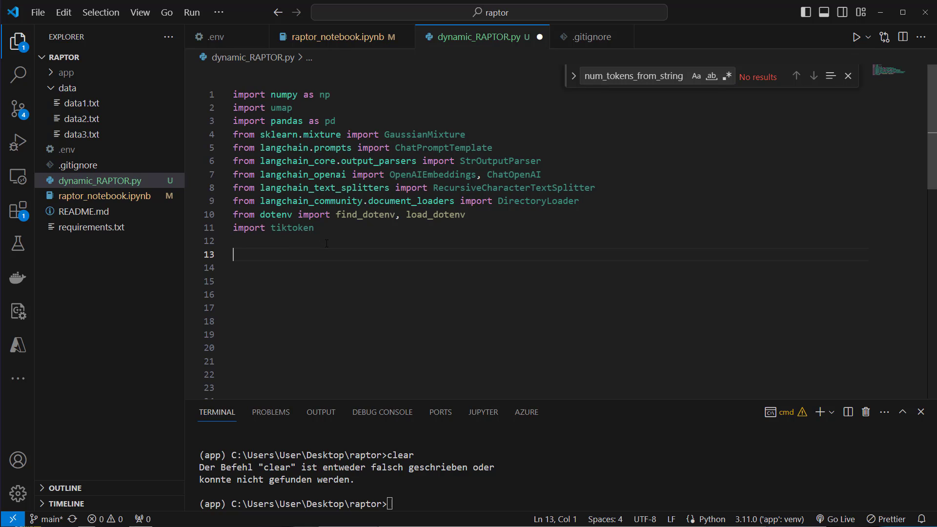
pyautogui.write('import os')
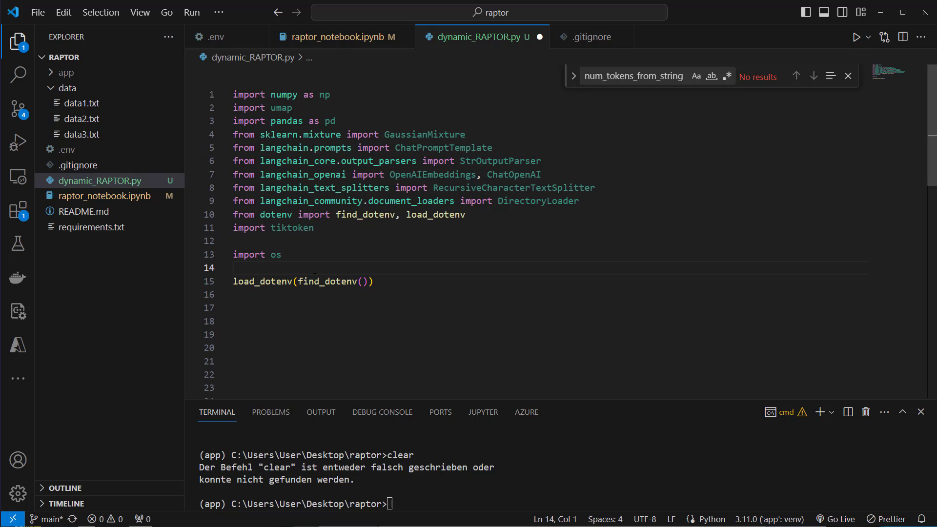
pyautogui.doubleClick(327, 282)
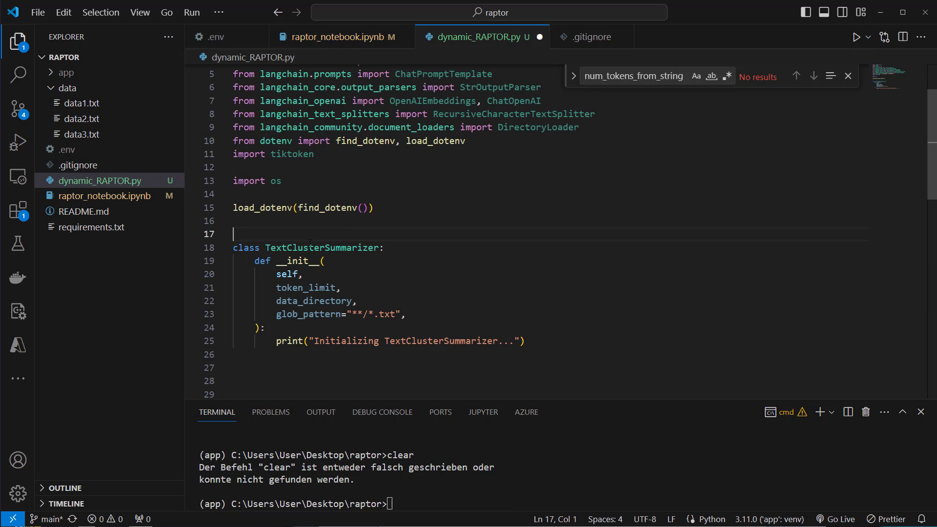
pyautogui.moveTo(321, 248)
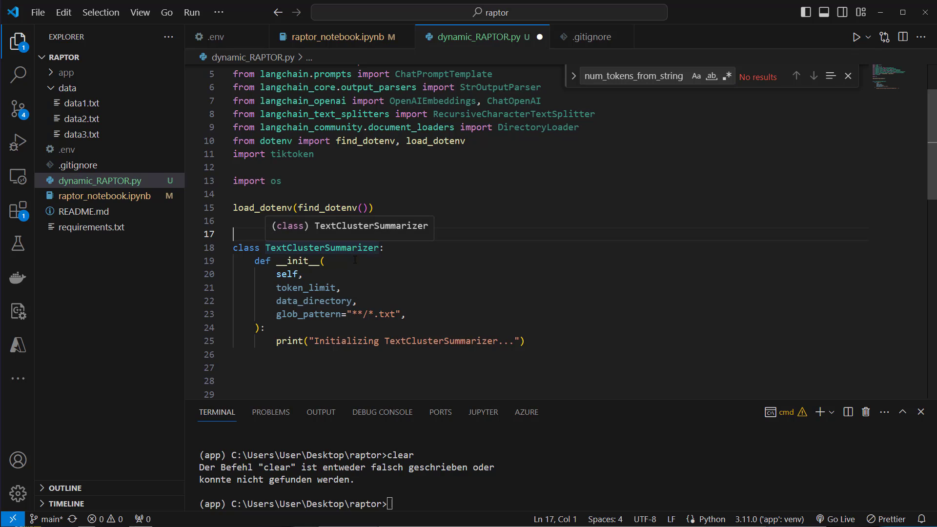
# Highlight the TextClusterSummarizer name, loader attribute, OpenAIEmbeddings model and chat model in __init__
pyautogui.doubleClick(306, 288)
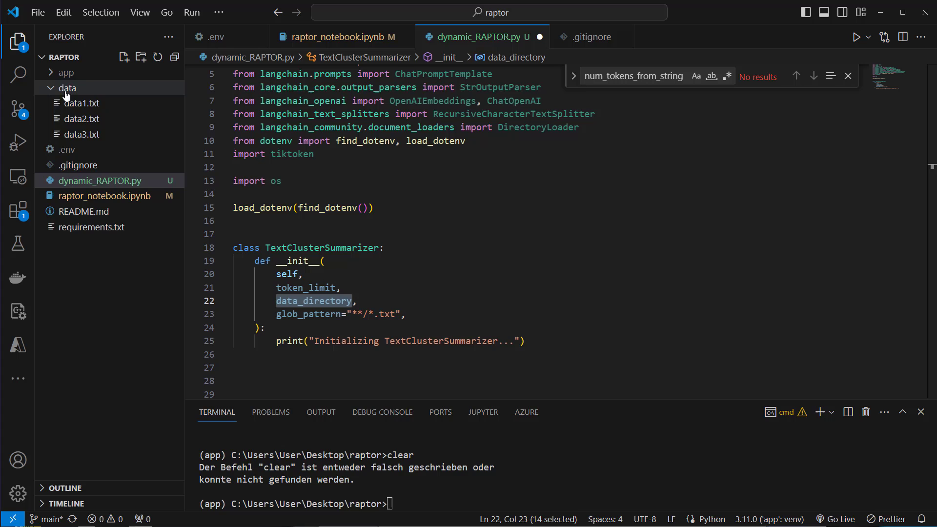
pyautogui.moveTo(79, 103)
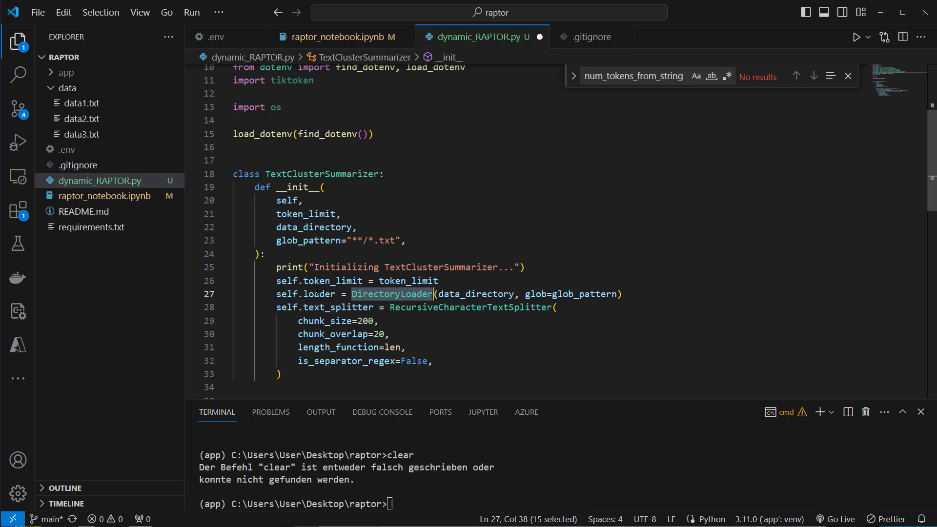
pyautogui.doubleClick(319, 293)
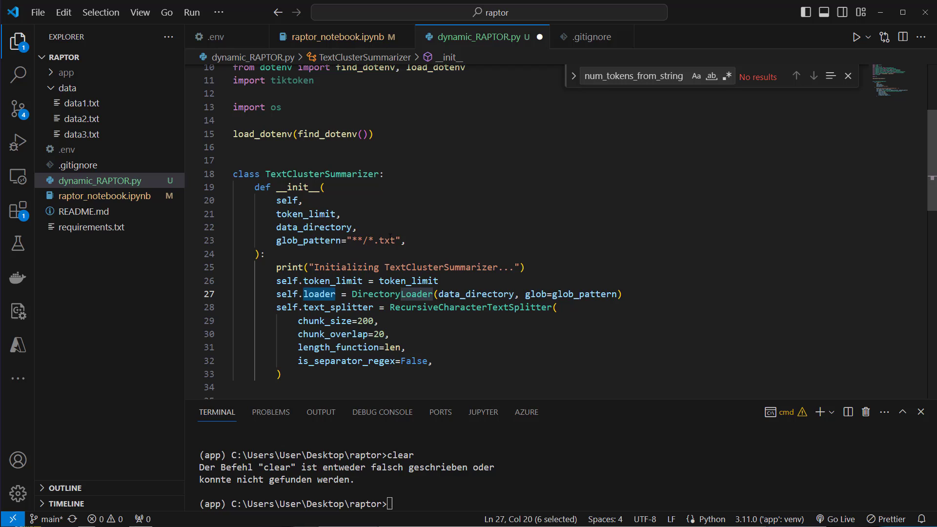
pyautogui.doubleClick(474, 294)
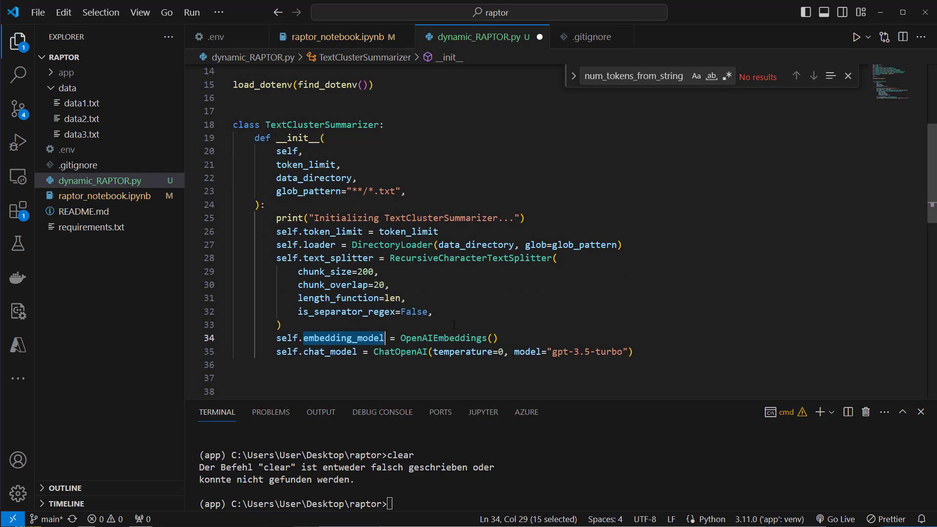
pyautogui.doubleClick(444, 338)
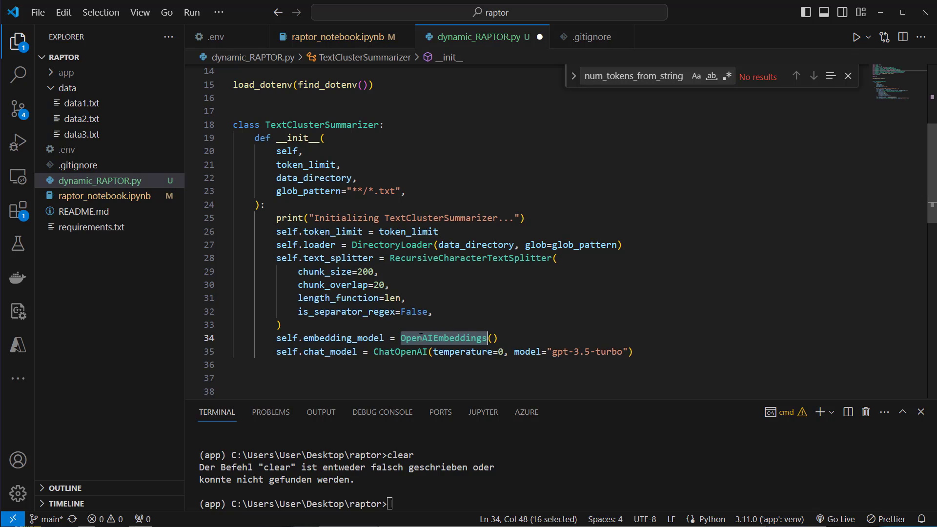
pyautogui.doubleClick(399, 352)
pyautogui.write('n')
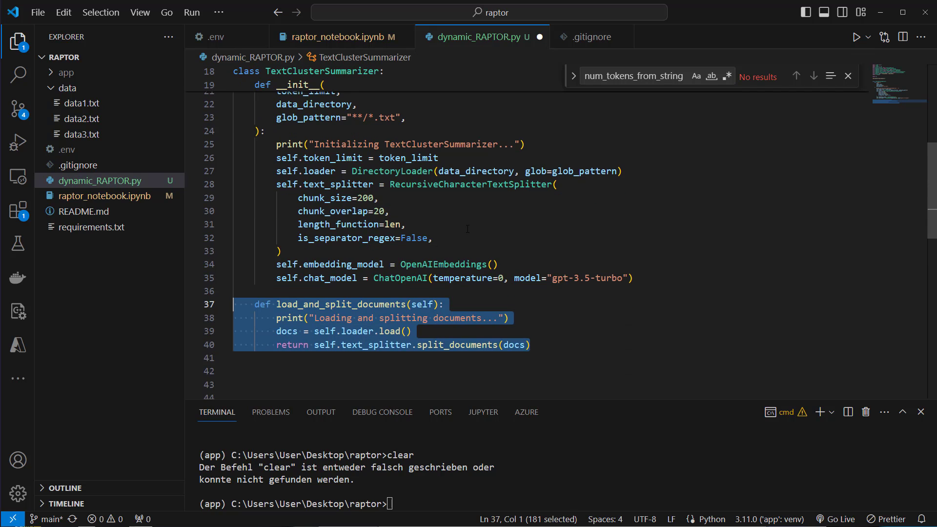
# Explain load_and_split_documents by highlighting its load call, docs variable and returned split documents
pyautogui.doubleClick(340, 304)
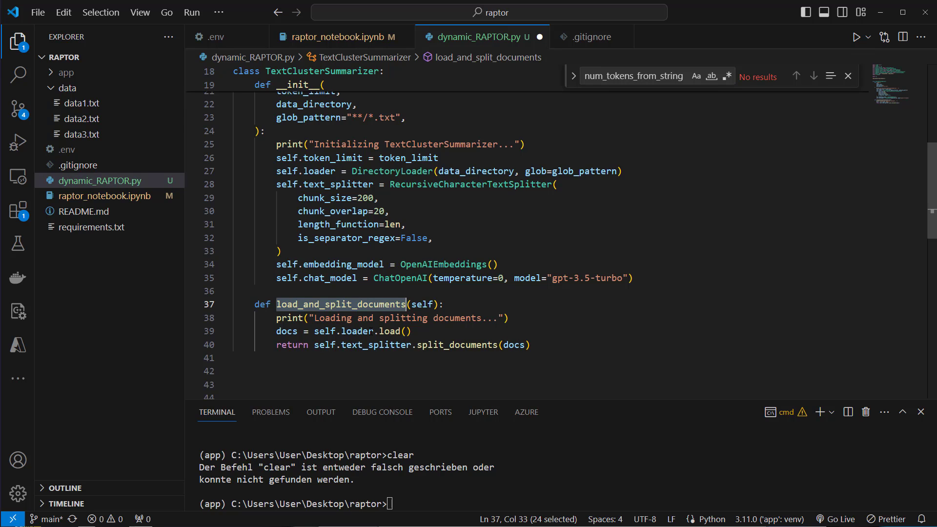
pyautogui.doubleClick(389, 331)
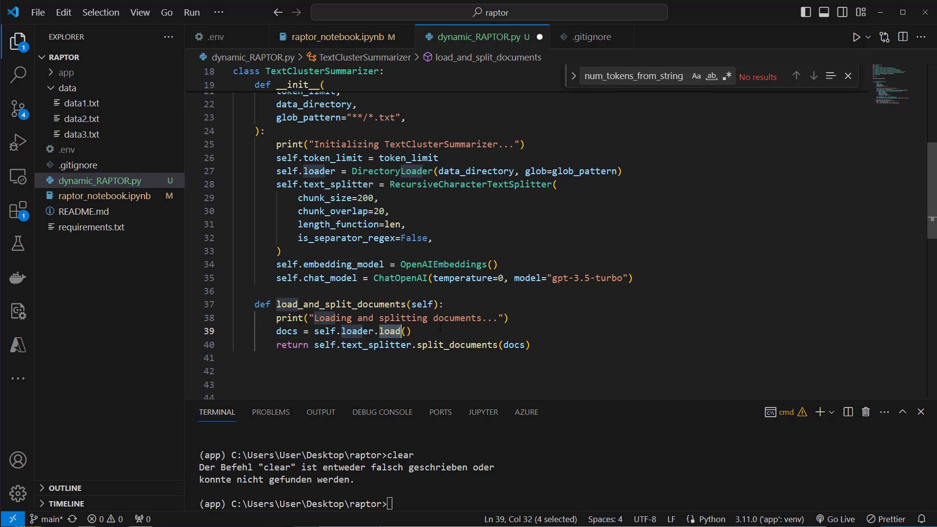
pyautogui.doubleClick(286, 331)
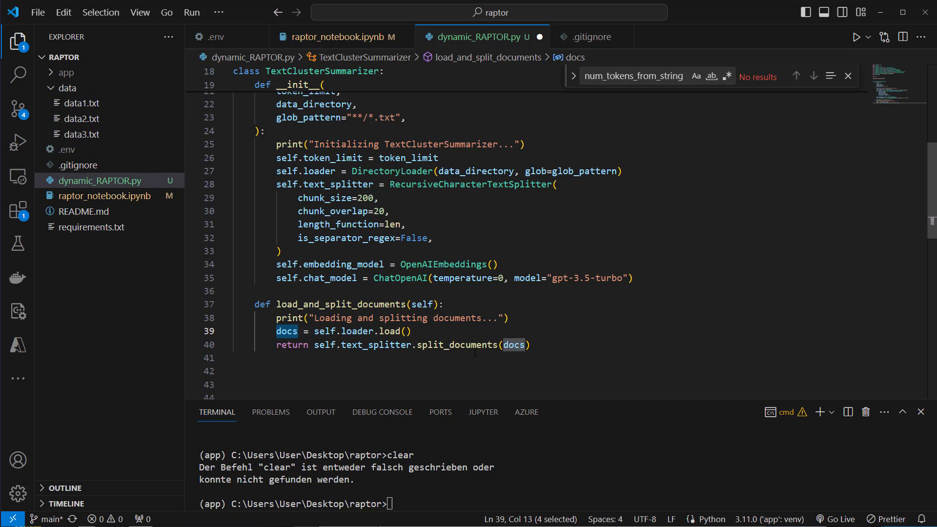
pyautogui.doubleClick(456, 344)
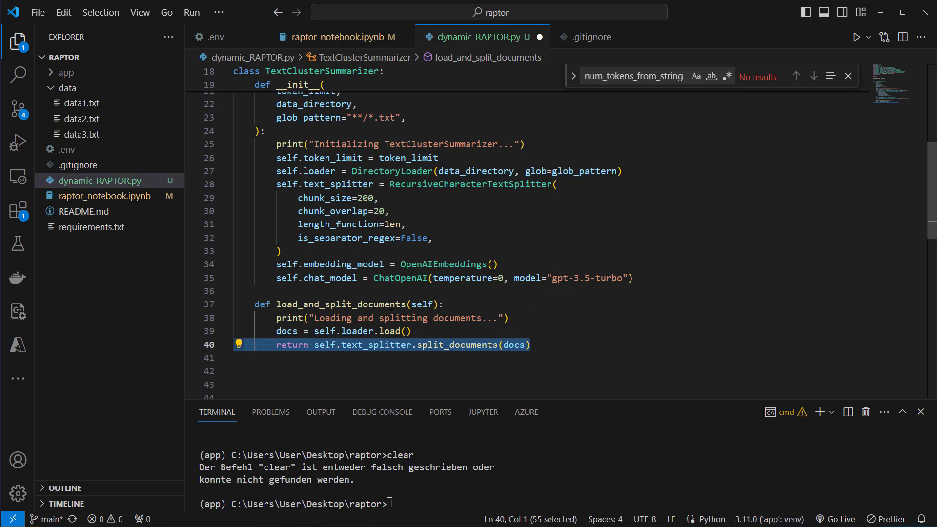
pyautogui.doubleClick(389, 331)
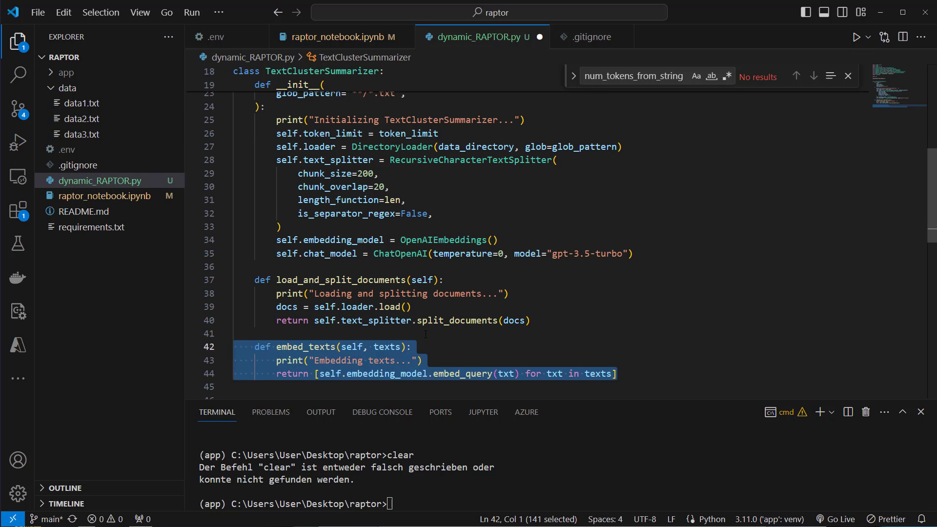
pyautogui.doubleClick(307, 347)
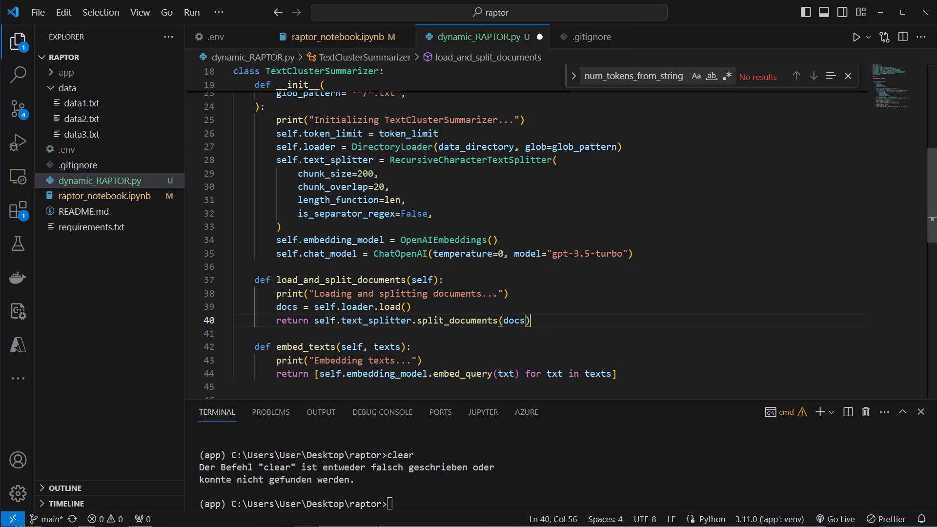
pyautogui.doubleClick(388, 346)
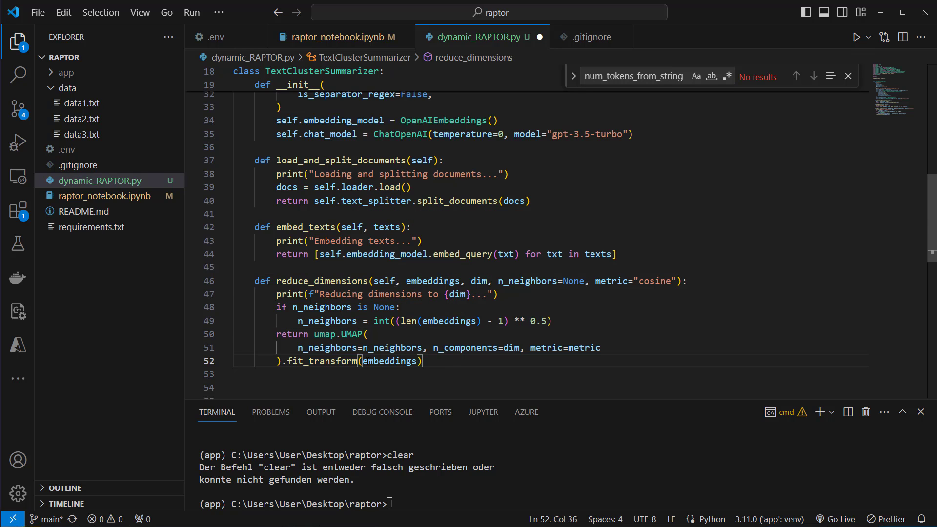
pyautogui.moveTo(335, 347)
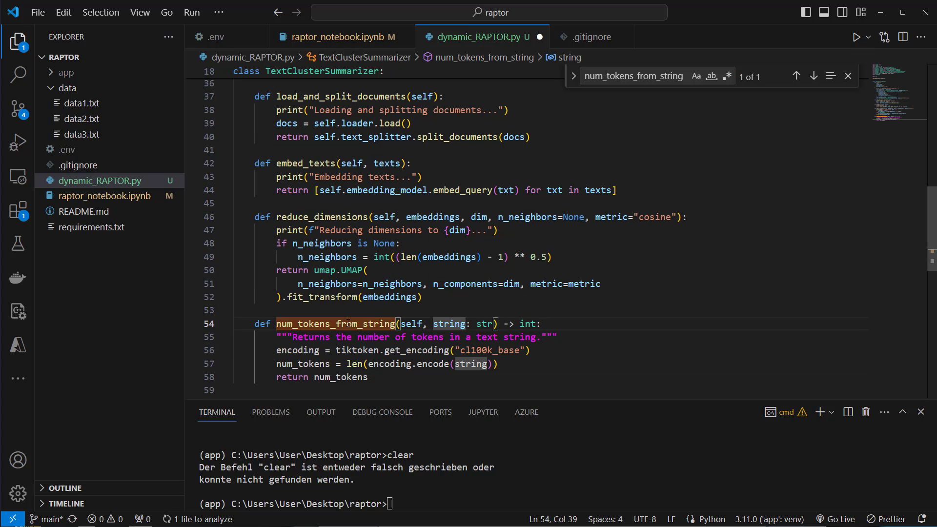
# Highlight the name of the new num_tokens_from_string method
pyautogui.doubleClick(449, 323)
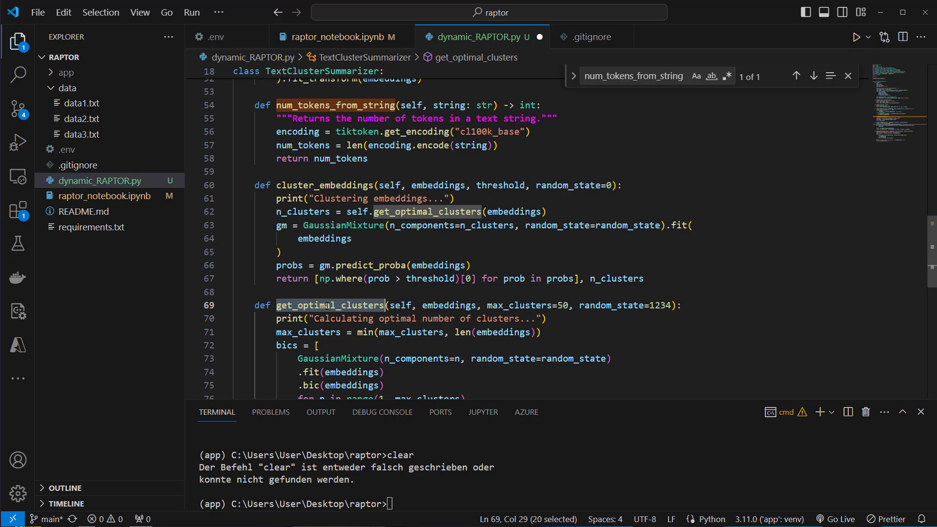
pyautogui.click(426, 211)
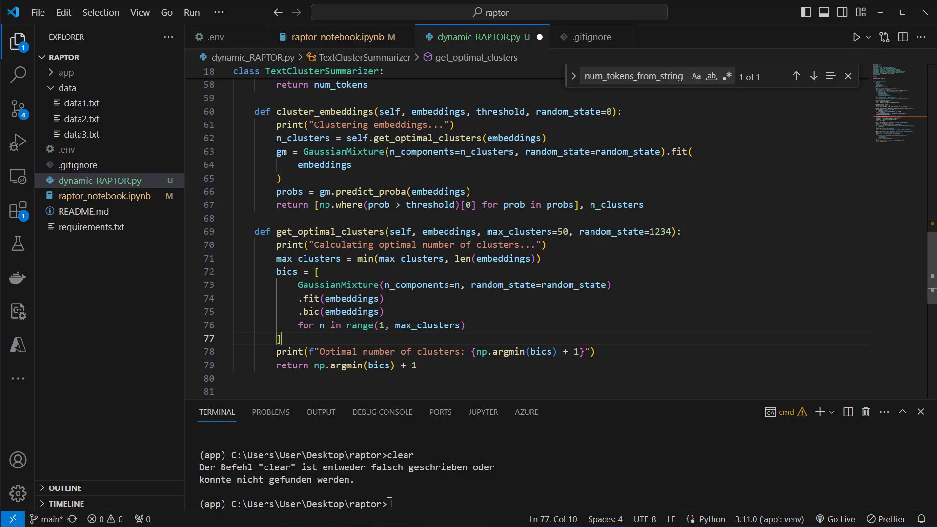
pyautogui.doubleClick(312, 311)
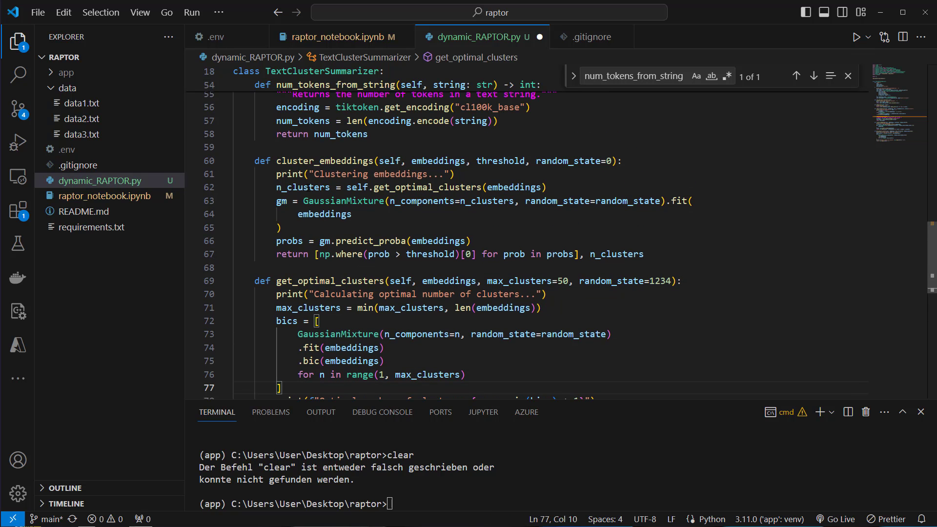
pyautogui.doubleClick(302, 138)
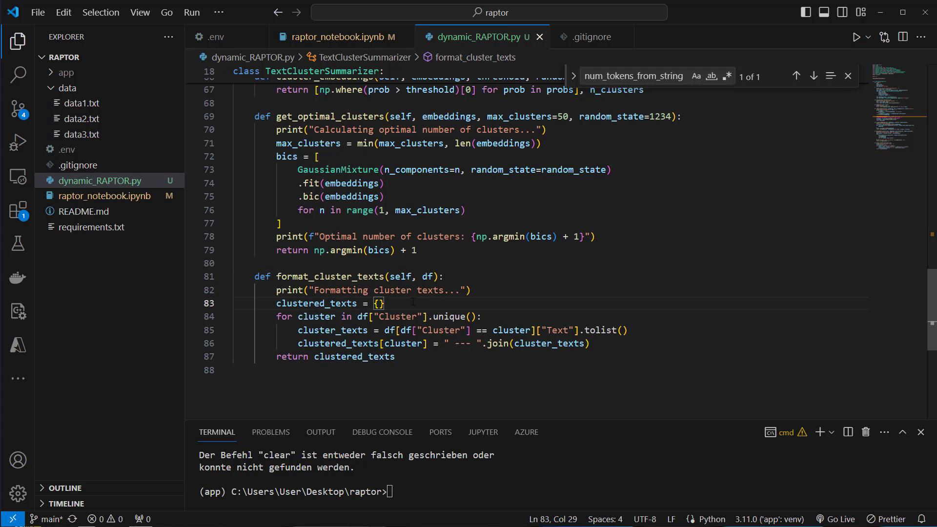
pyautogui.moveTo(353, 317); pyautogui.dragTo(481, 316)
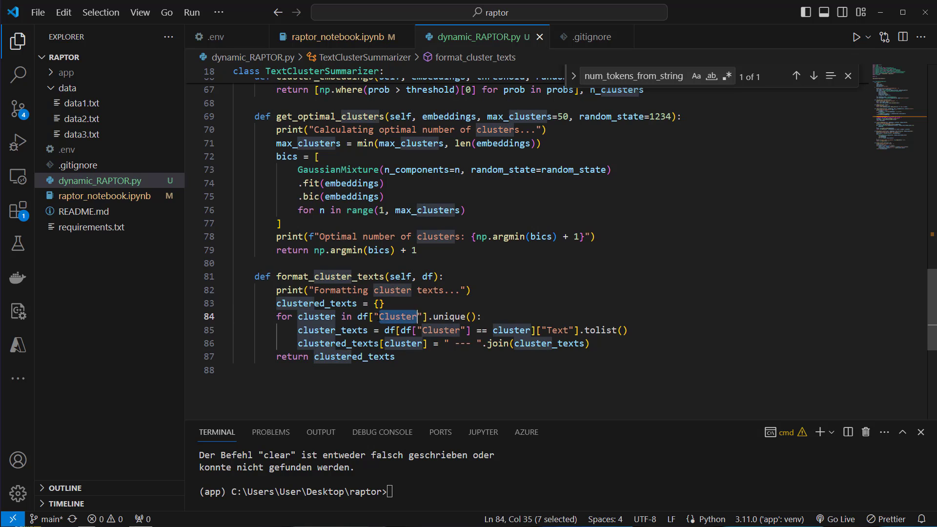
pyautogui.click(382, 303)
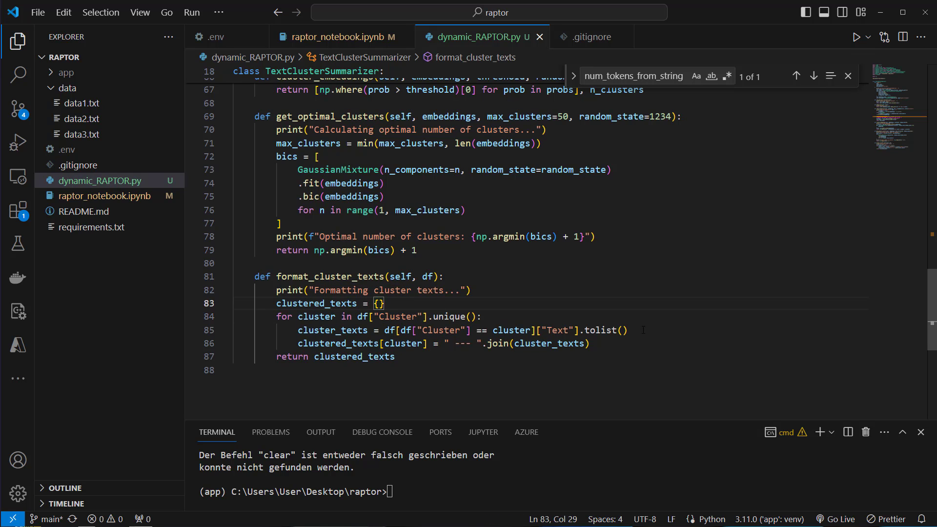
pyautogui.click(528, 330)
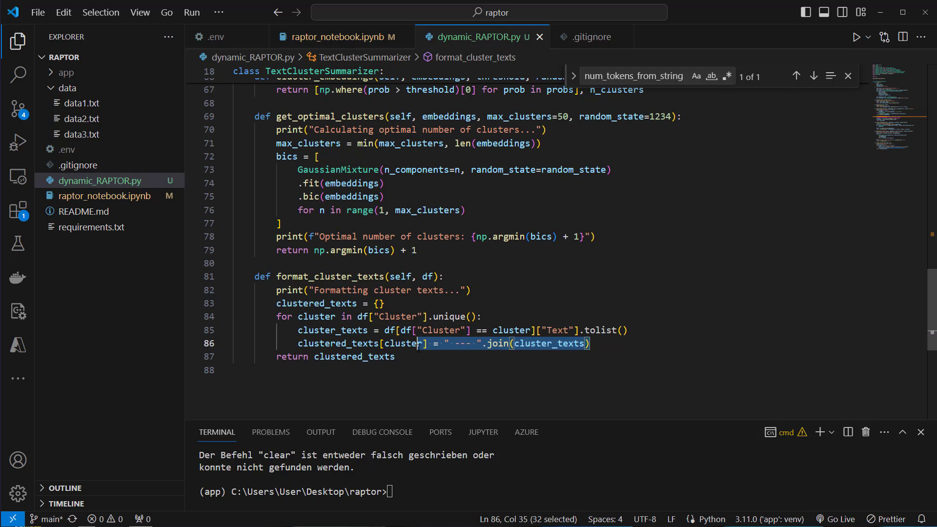
pyautogui.doubleClick(460, 344)
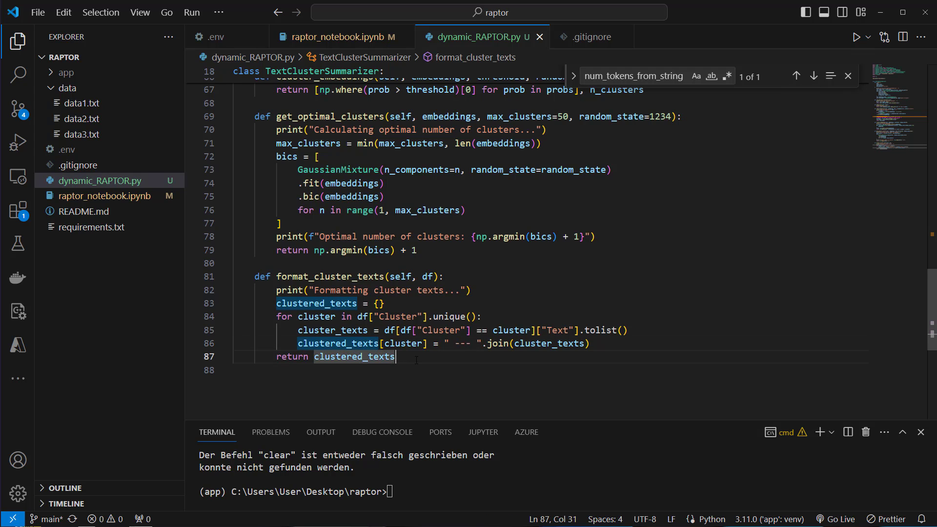
pyautogui.press('enter')
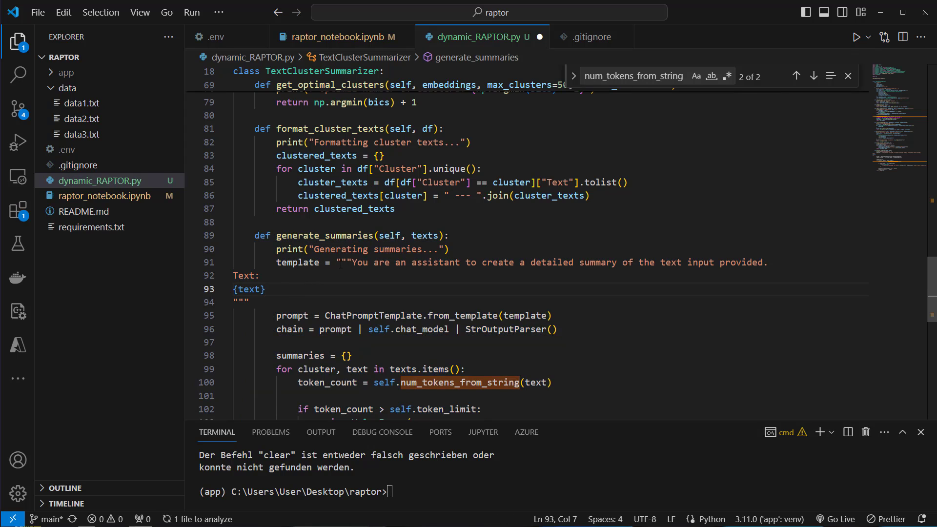
pyautogui.moveTo(352, 262); pyautogui.dragTo(509, 262)
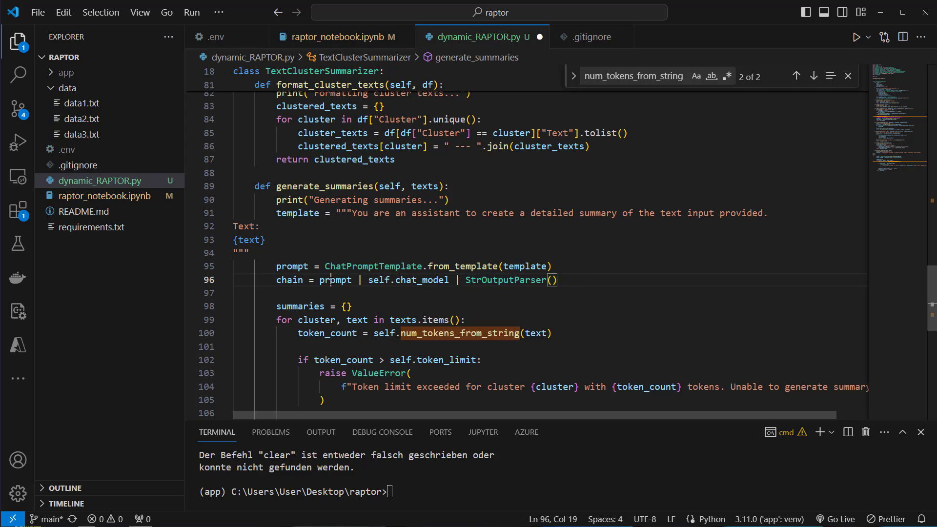
pyautogui.click(504, 266)
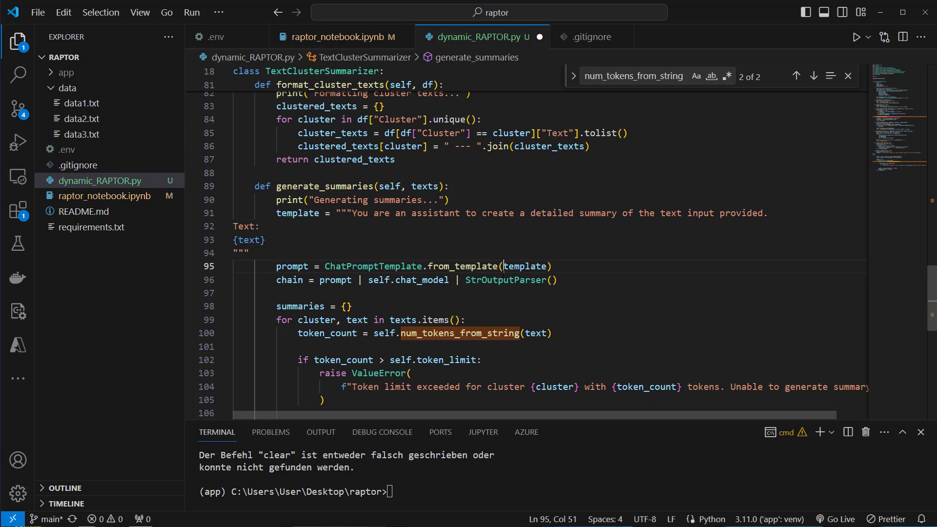
pyautogui.doubleClick(525, 217)
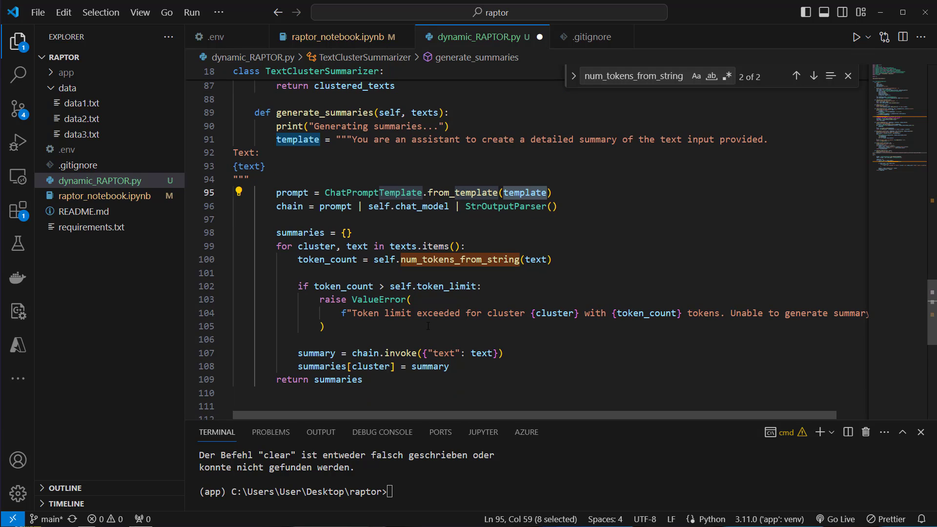
pyautogui.doubleClick(436, 246)
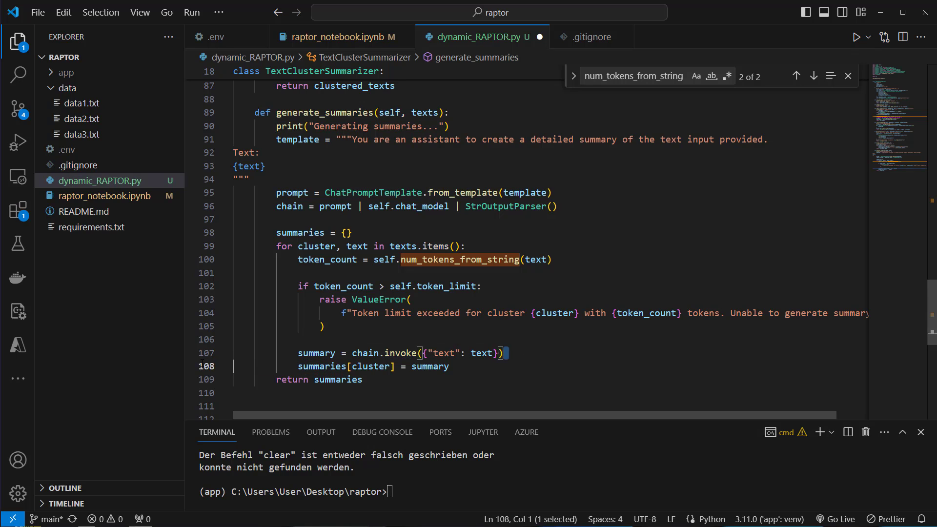
pyautogui.doubleClick(430, 367)
pyautogui.write('def run')
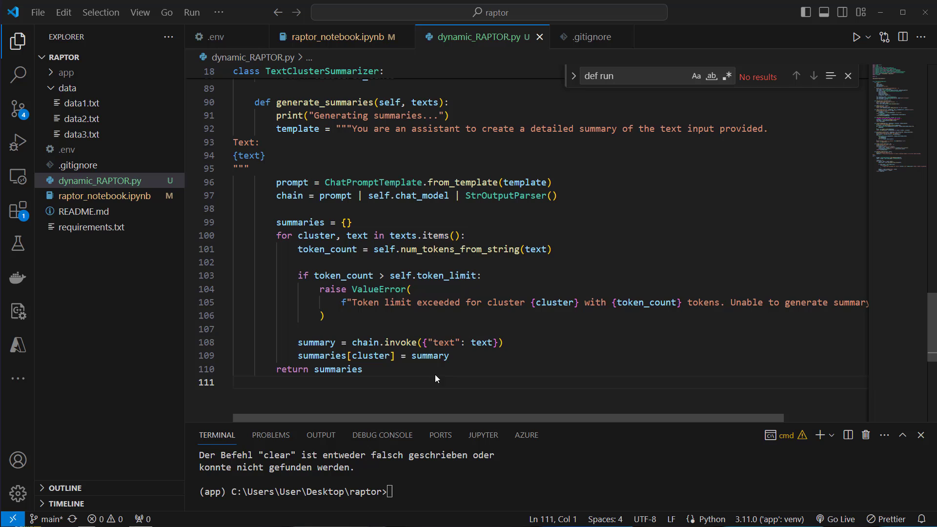
pyautogui.doubleClick(339, 369)
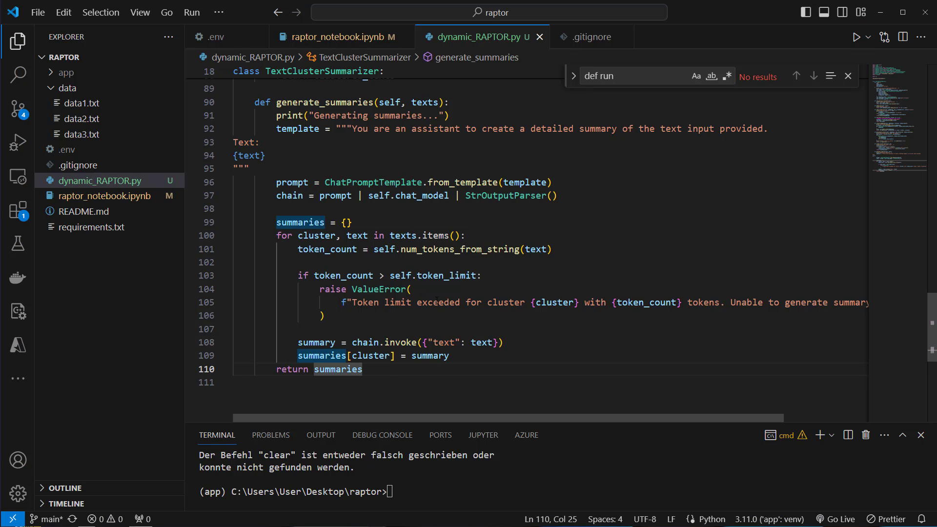
# Find 'def run' and highlight its iteration counter and iteration_summaries list
pyautogui.press('Enter')
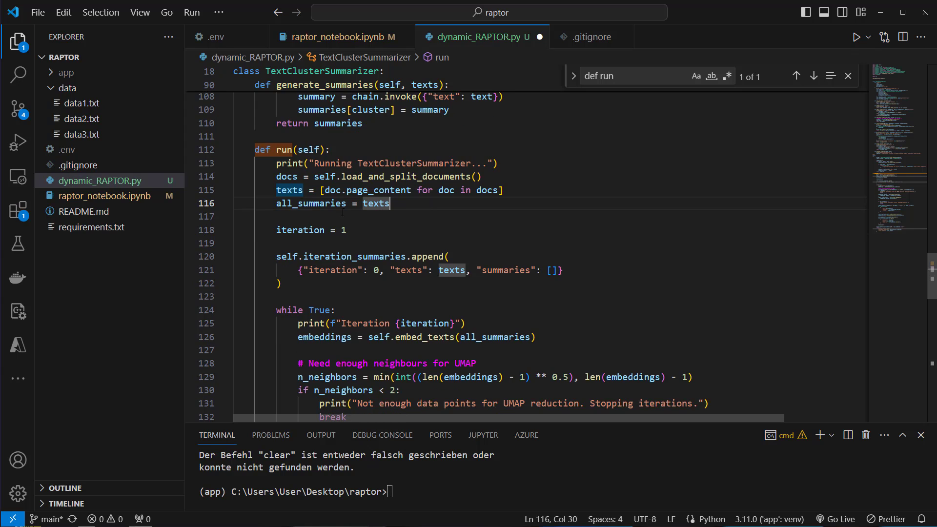
pyautogui.doubleClick(310, 203)
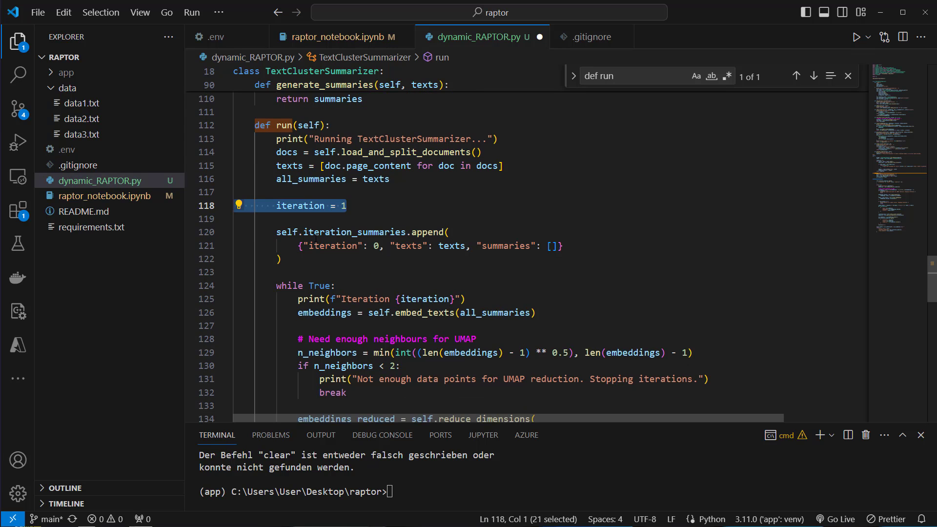
pyautogui.doubleClick(353, 232)
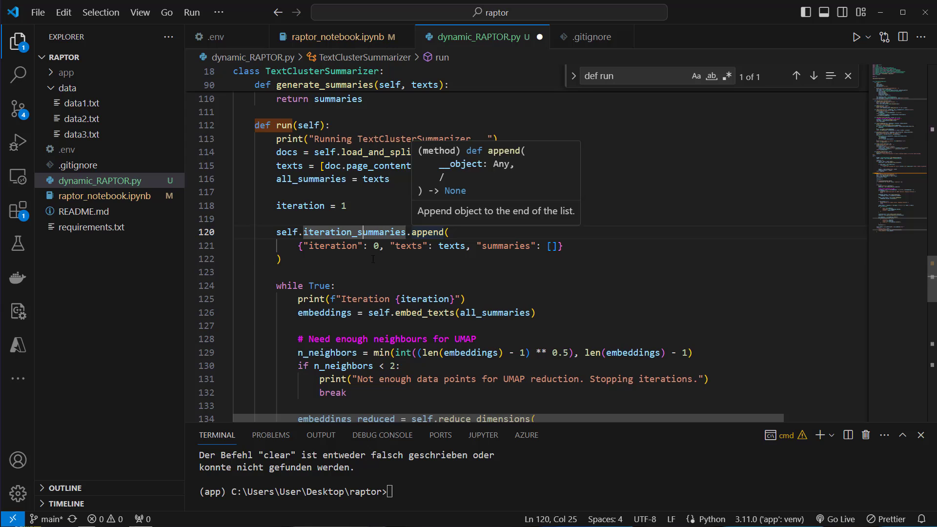
pyautogui.moveTo(294, 246); pyautogui.dragTo(562, 246)
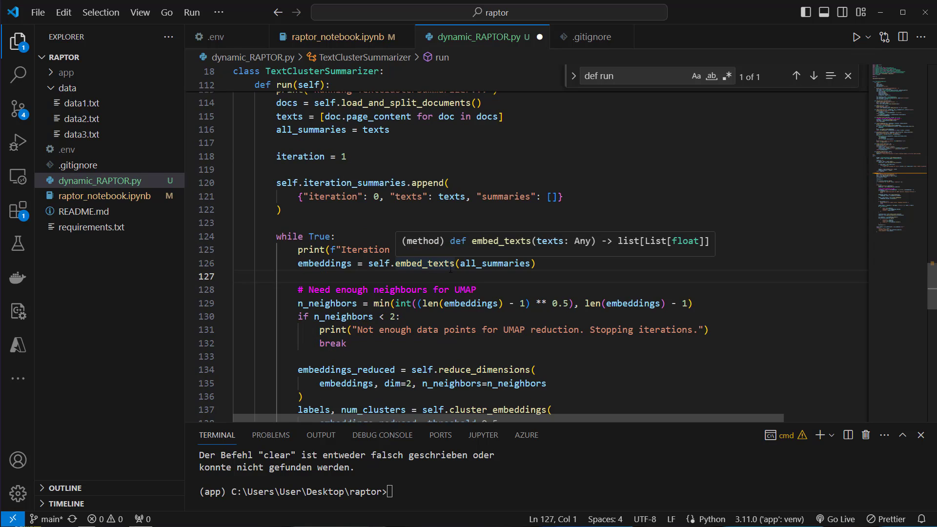
# Highlight the n_neighbors < 2 check and the surrounding run-loop code
pyautogui.moveTo(297, 290); pyautogui.dragTo(346, 344)
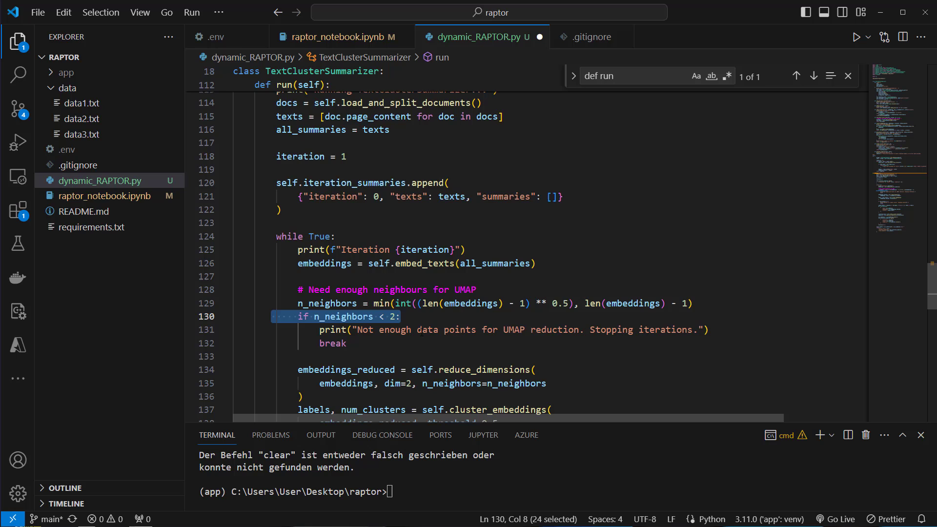
pyautogui.click(333, 343)
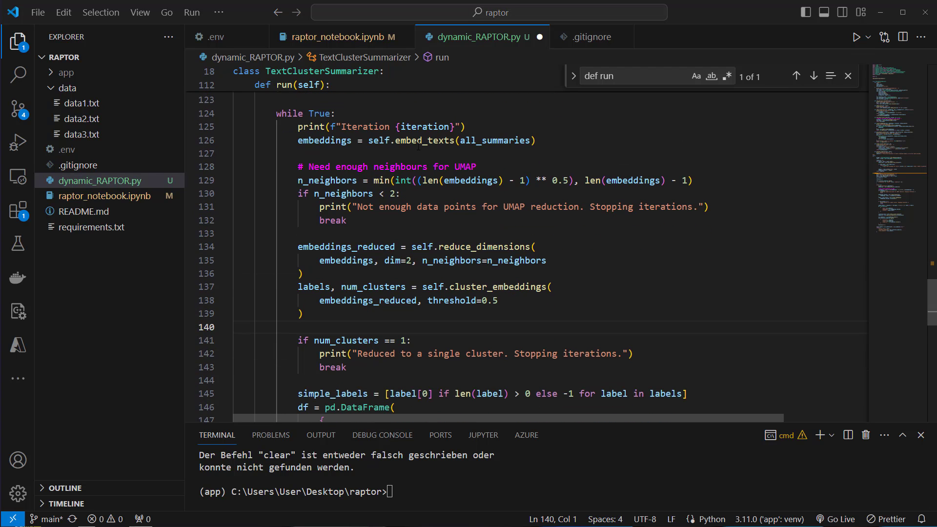
pyautogui.doubleClick(418, 141)
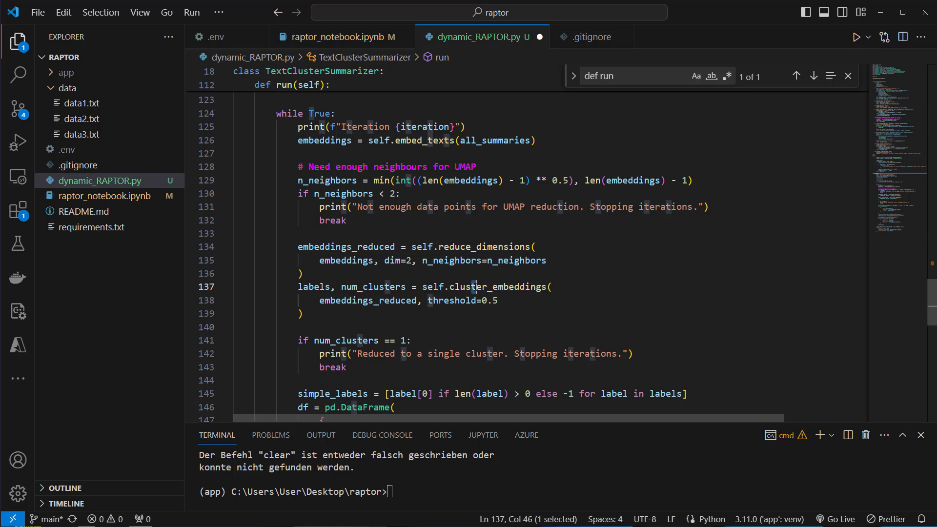
pyautogui.scroll(-3)
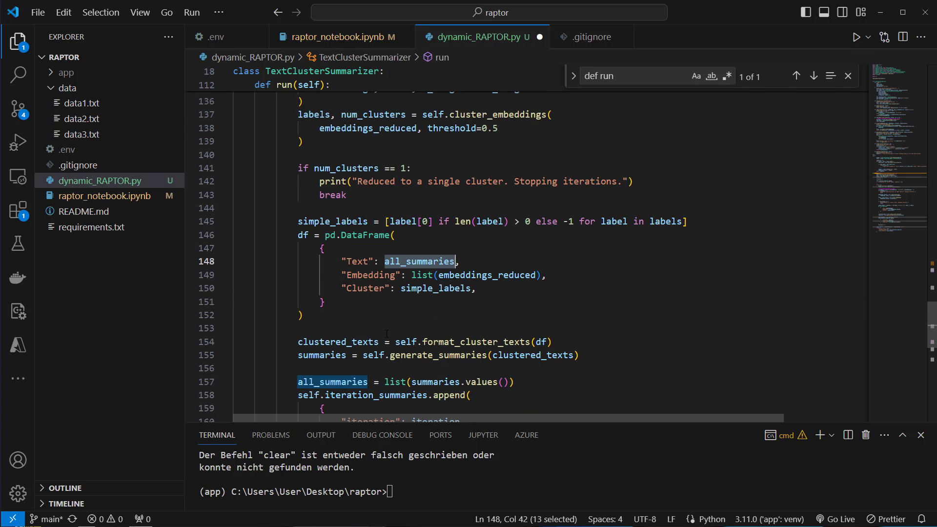
pyautogui.doubleClick(475, 341)
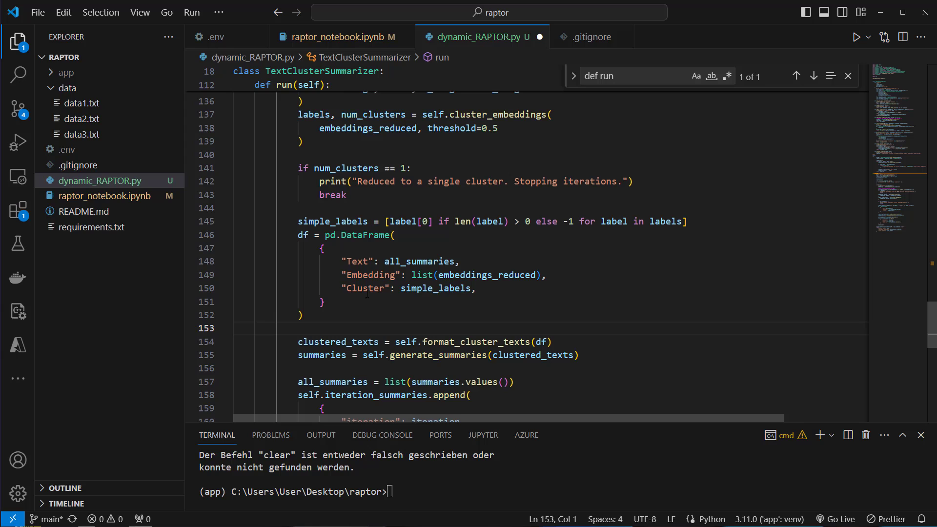
# Point out the generate_summaries call and the TextClusterSummarizer(token_limit=16000) run block
pyautogui.doubleClick(419, 261)
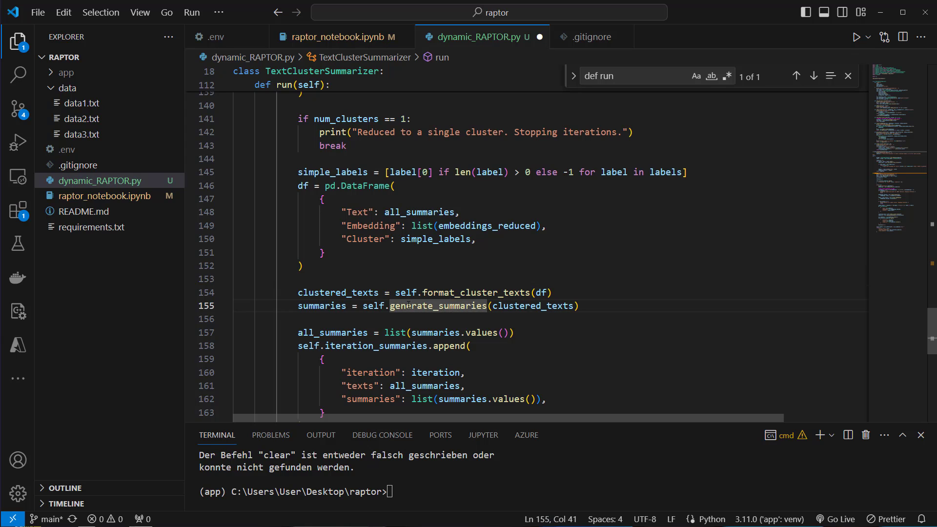
pyautogui.doubleClick(338, 293)
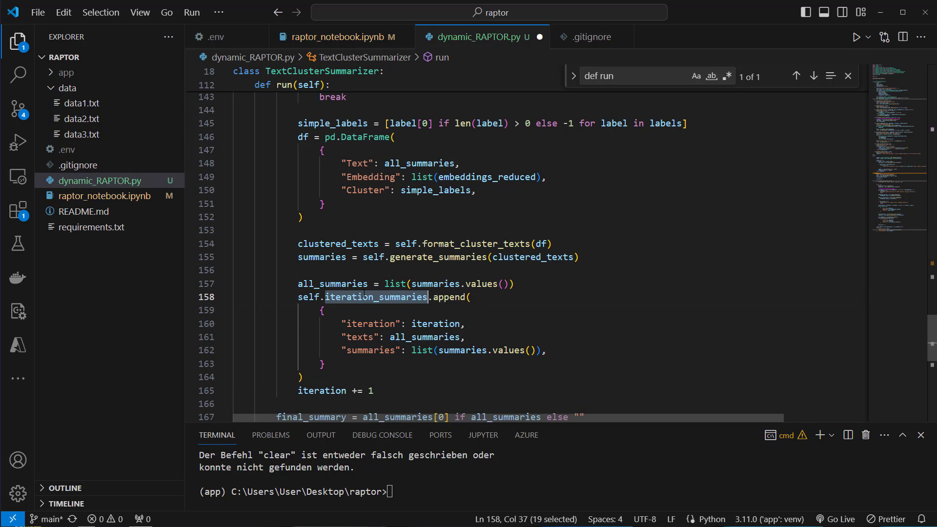
pyautogui.click(429, 323)
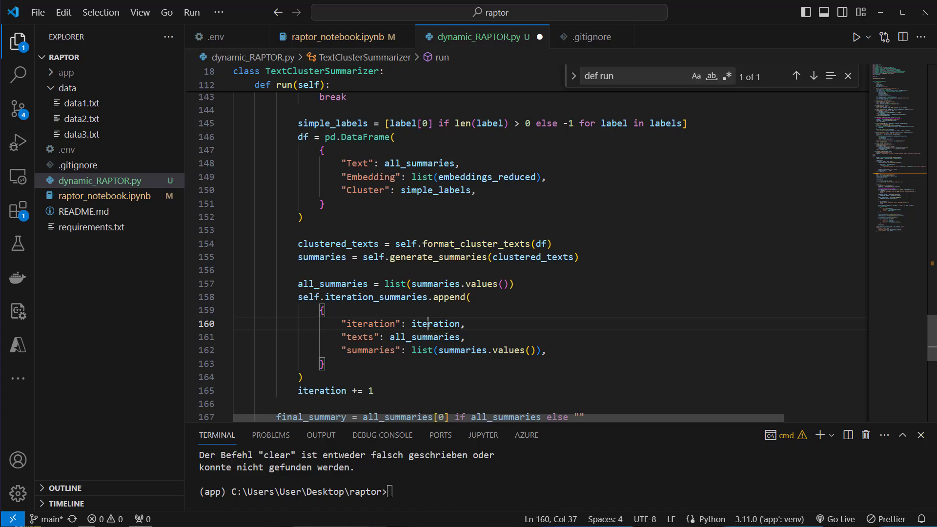
pyautogui.doubleClick(436, 323)
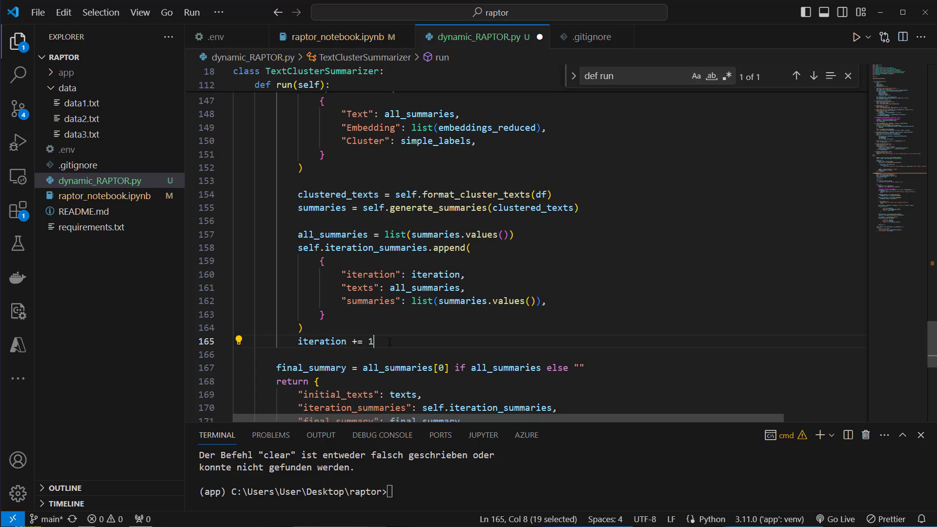
pyautogui.scroll(-3)
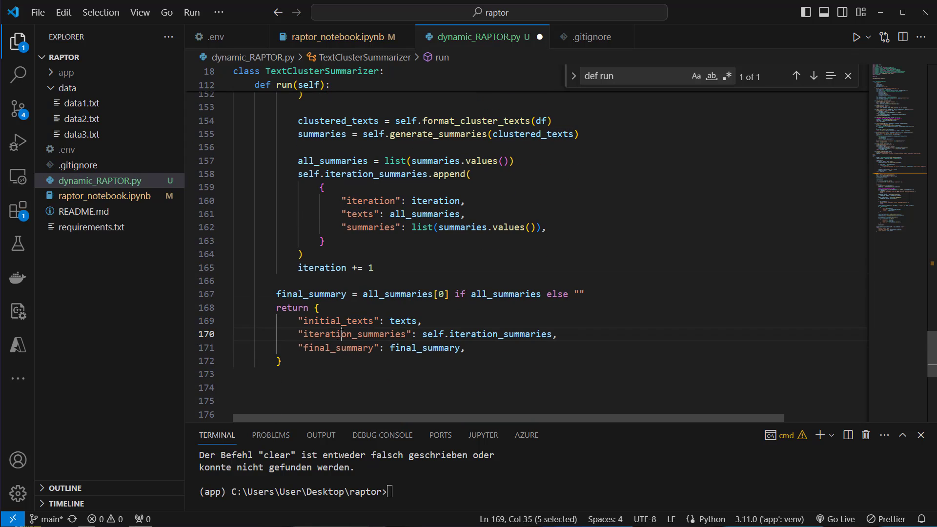
pyautogui.doubleClick(338, 347)
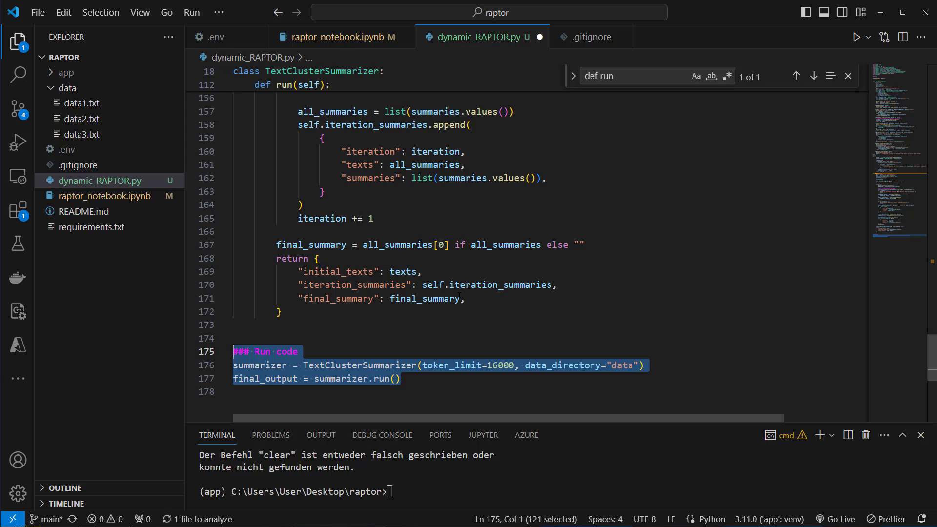
pyautogui.doubleClick(359, 365)
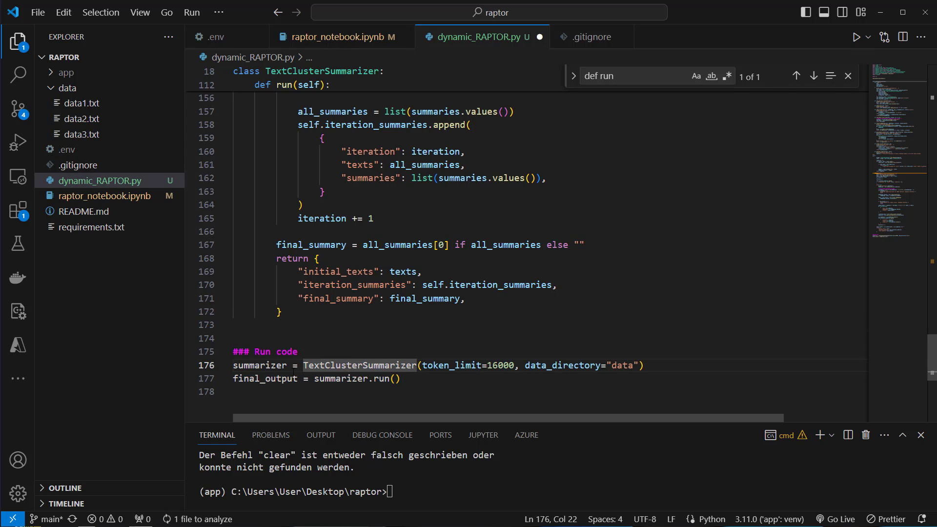
pyautogui.doubleClick(451, 365)
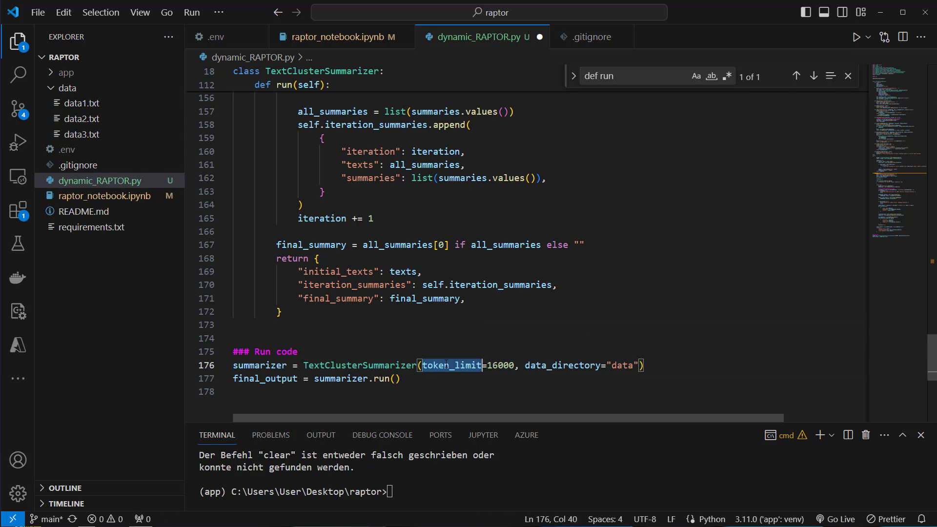
pyautogui.click(484, 365)
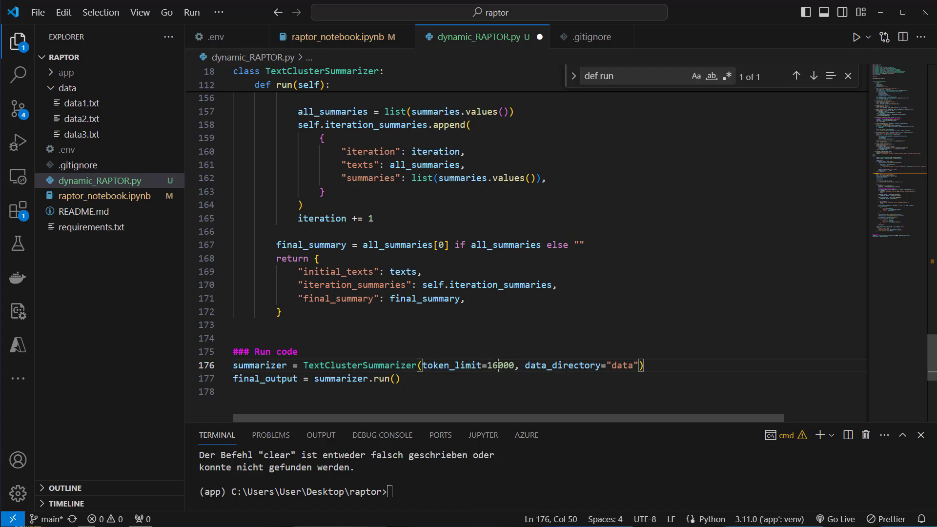
pyautogui.doubleClick(501, 366)
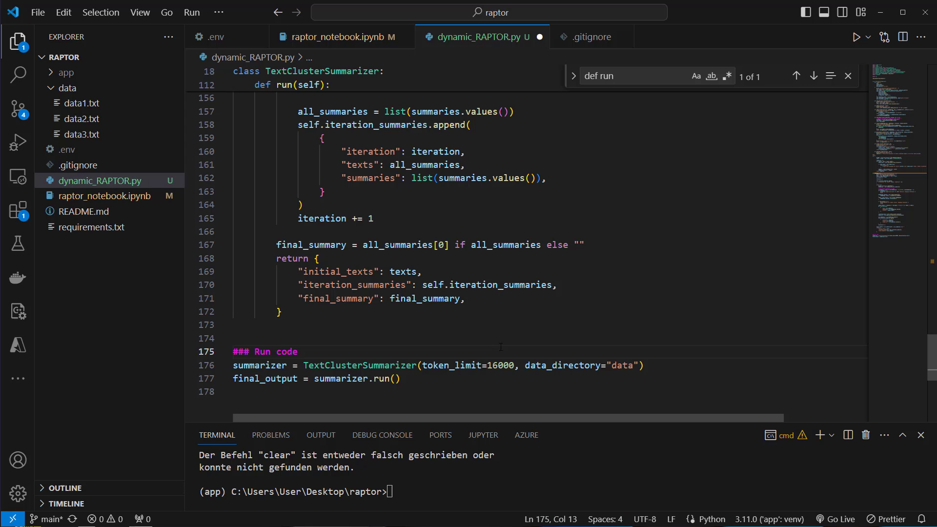
pyautogui.doubleClick(623, 365)
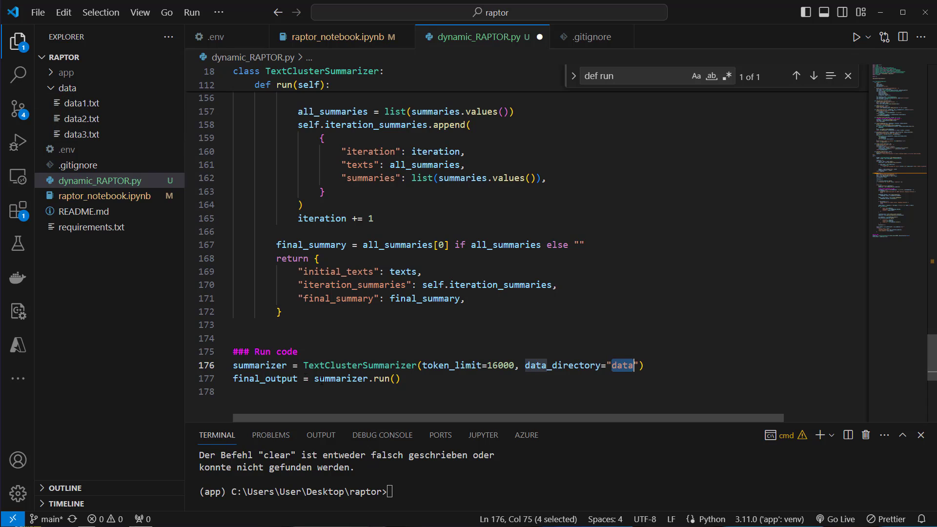
pyautogui.doubleClick(380, 379)
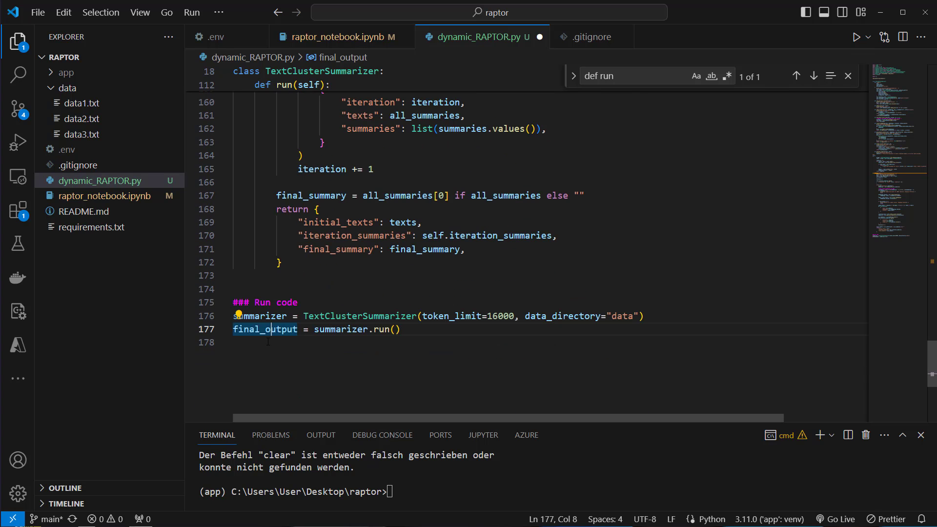
pyautogui.doubleClick(265, 330)
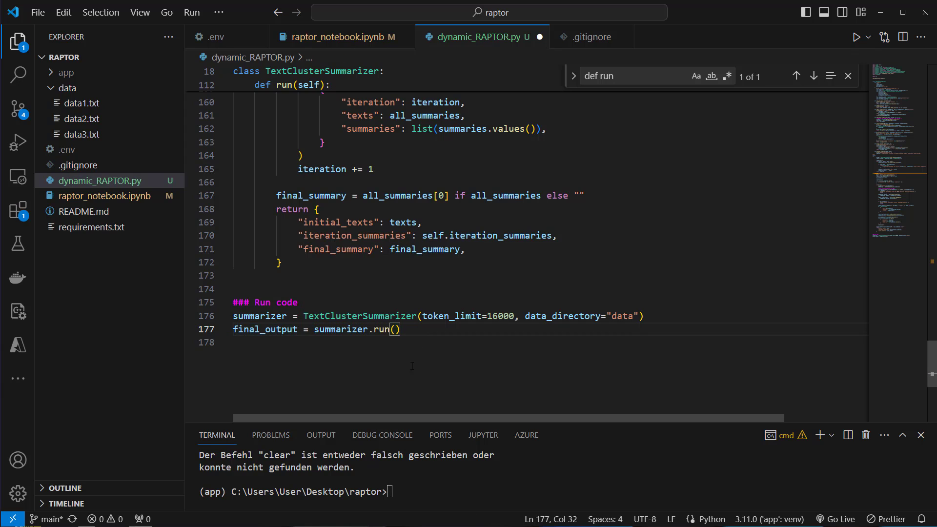
pyautogui.press('Enter')
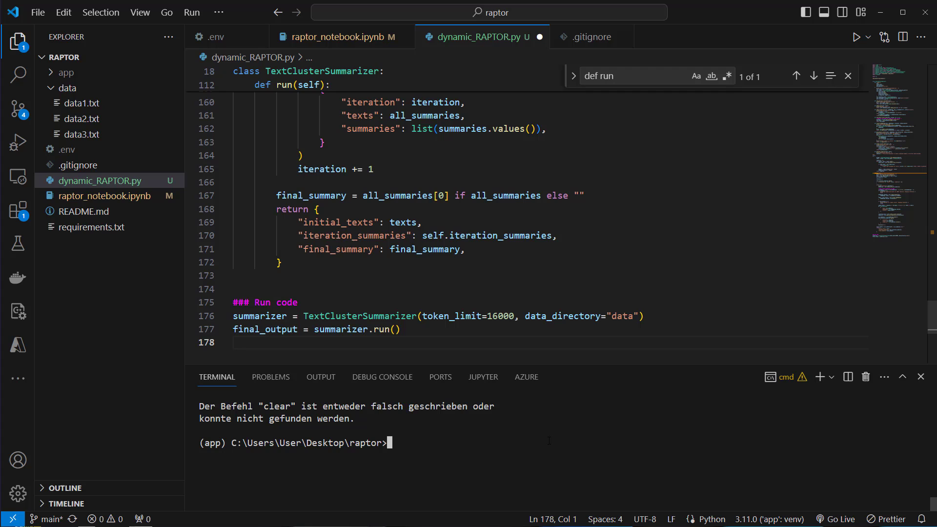
# Run 'python dynamic_RAPTOR.py' in the terminal and let it iterate up to iteration 3
pyautogui.write('python')
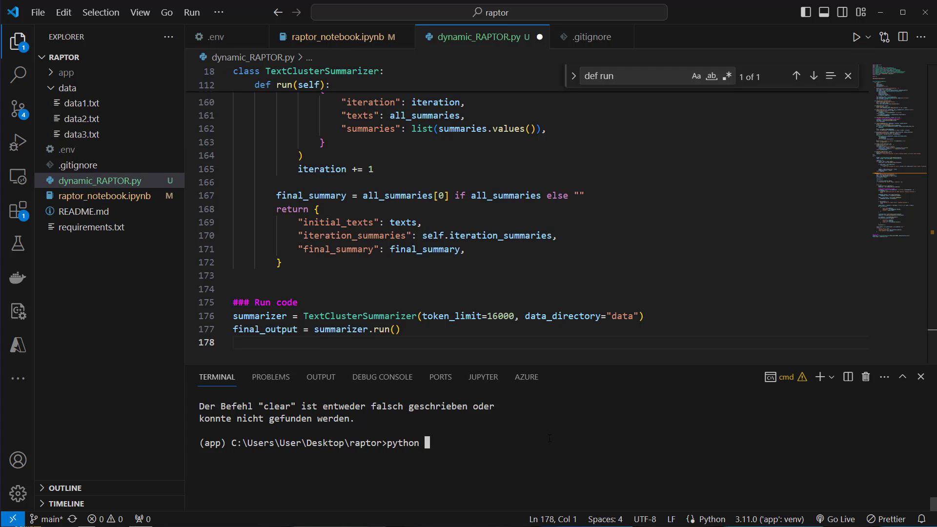
pyautogui.write('dyn')
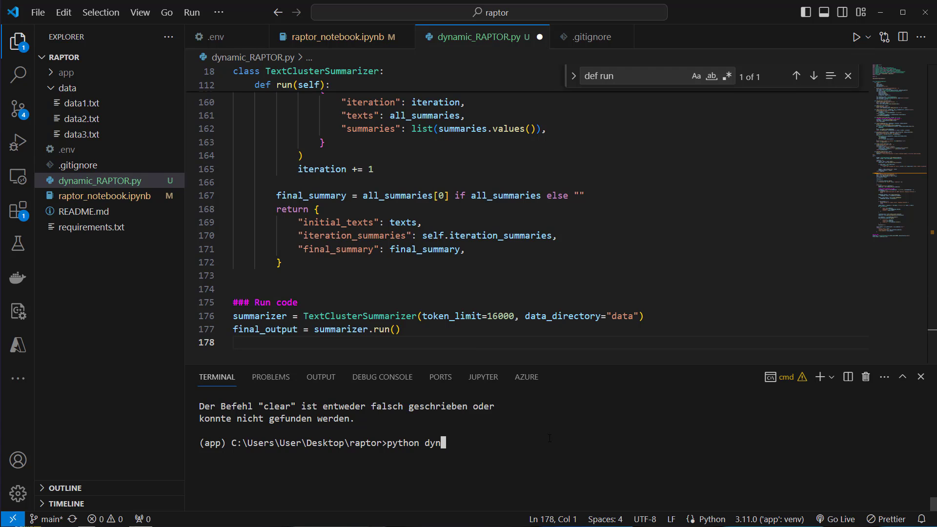
pyautogui.write('amic_RAPTOR.py')
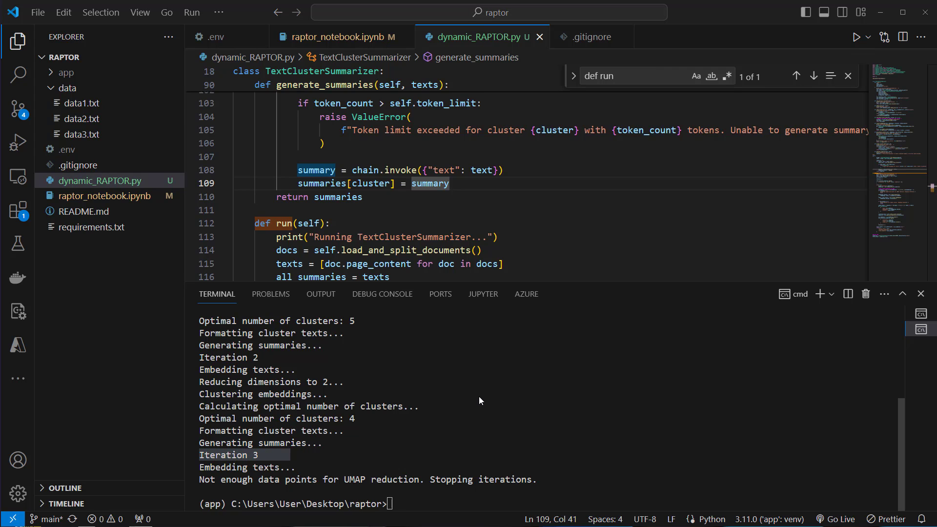
pyautogui.moveTo(519, 304)
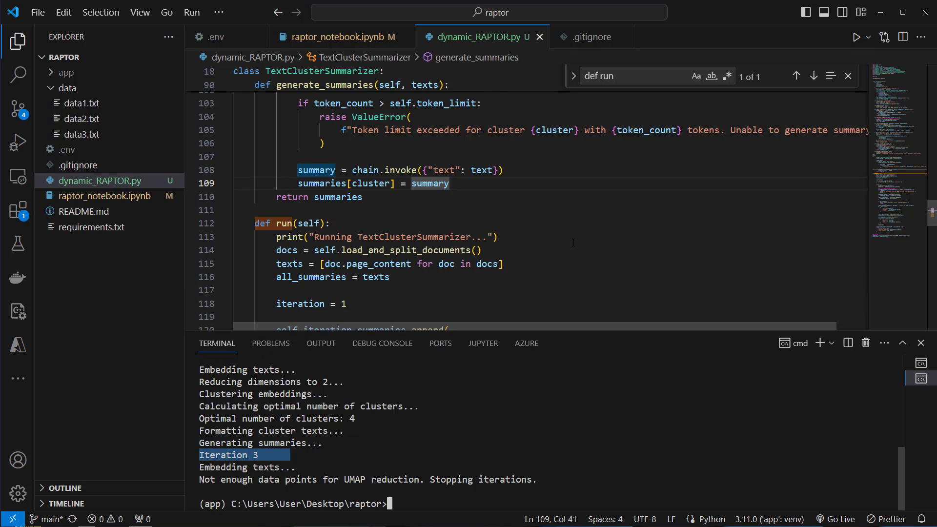
pyautogui.scroll(-3)
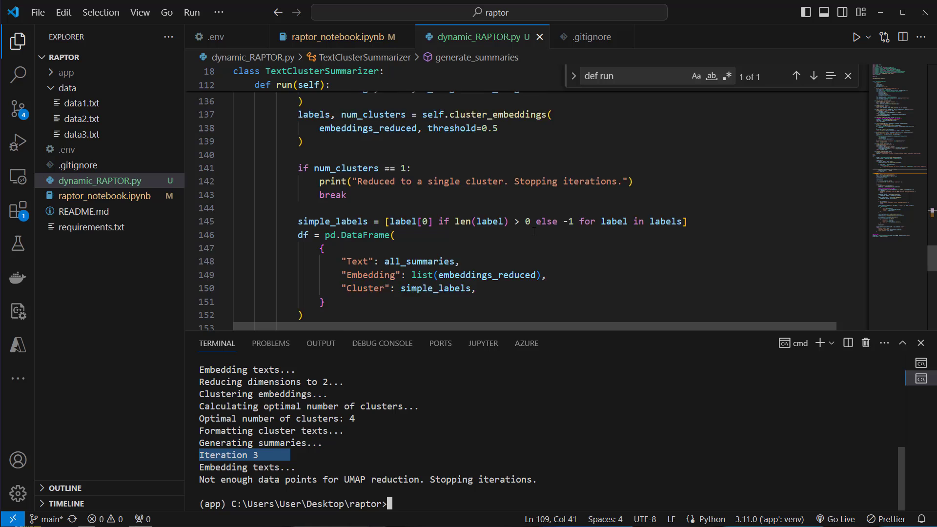
pyautogui.scroll(-3)
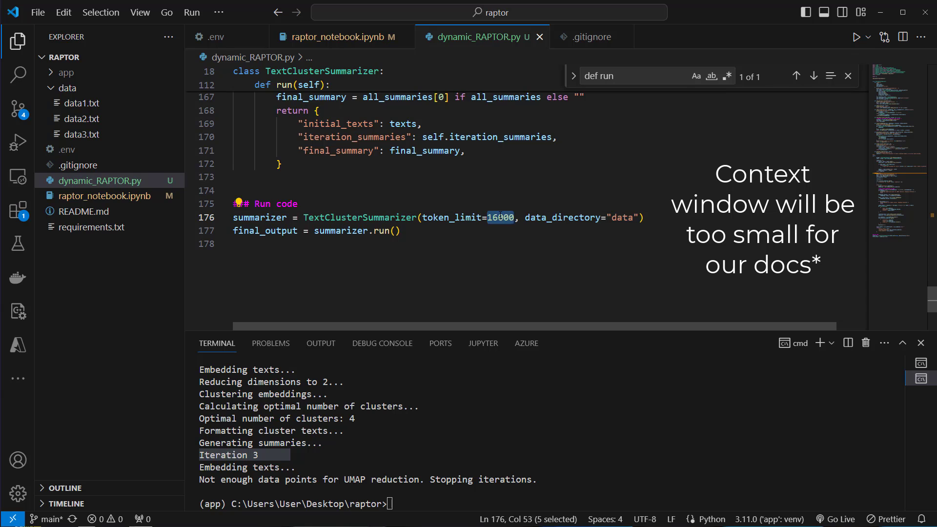
# Set token_limit to 200, rerun the script, and highlight the 1747-token ValueError
pyautogui.write('200')
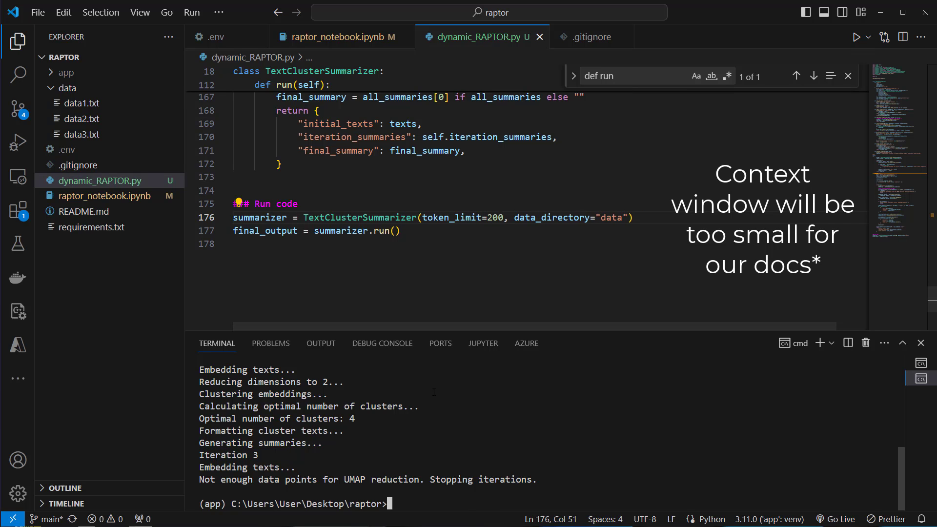
pyautogui.write('python dynamic_RAPTOR.py')
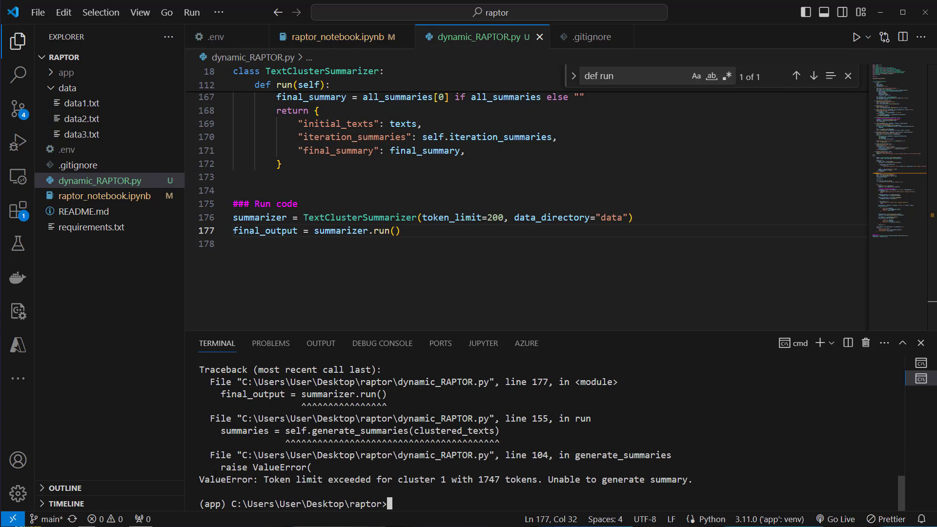
pyautogui.doubleClick(485, 480)
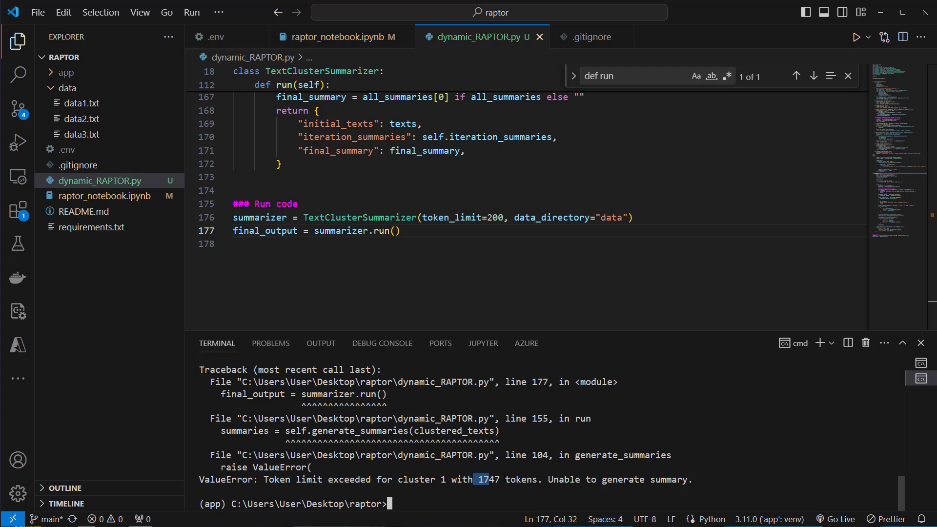